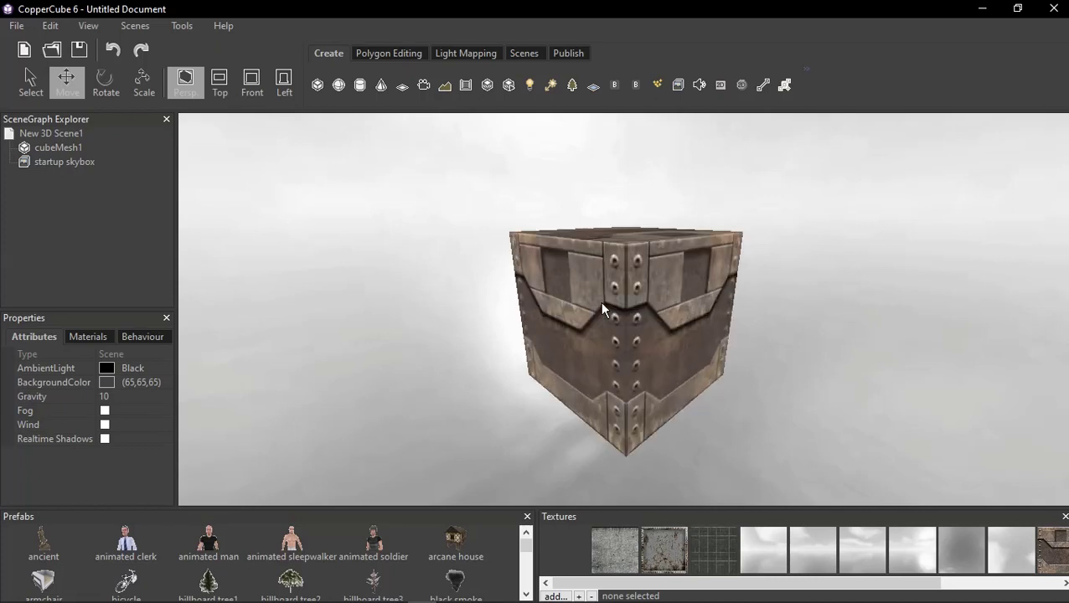
- Zoom out to frame the crate cube, then bring up the Scenes tab tools
scroll(down, 3)
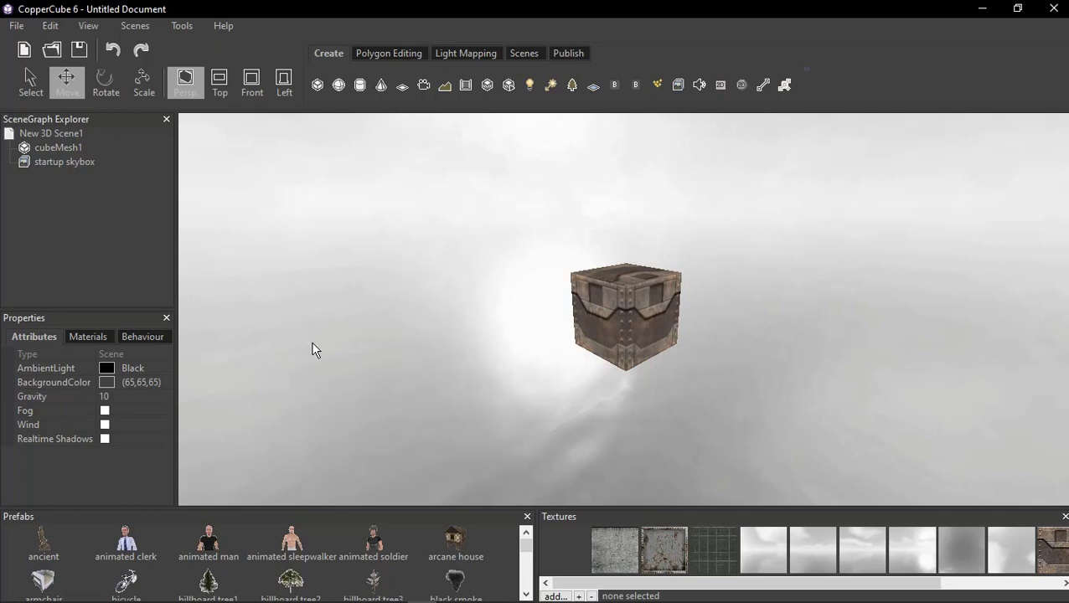
mouse_move(178, 35)
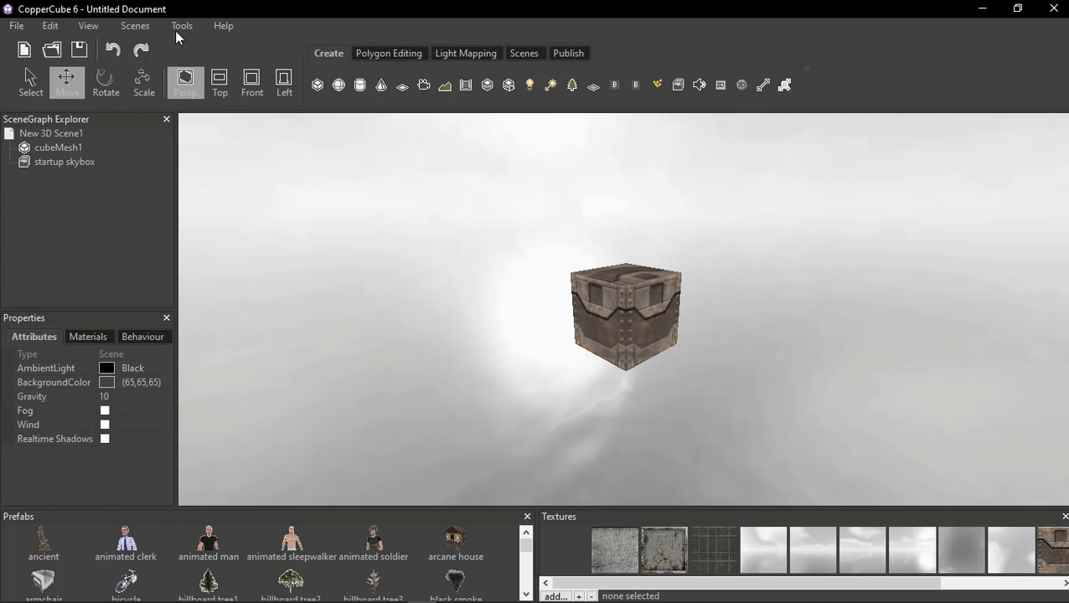
click(568, 53)
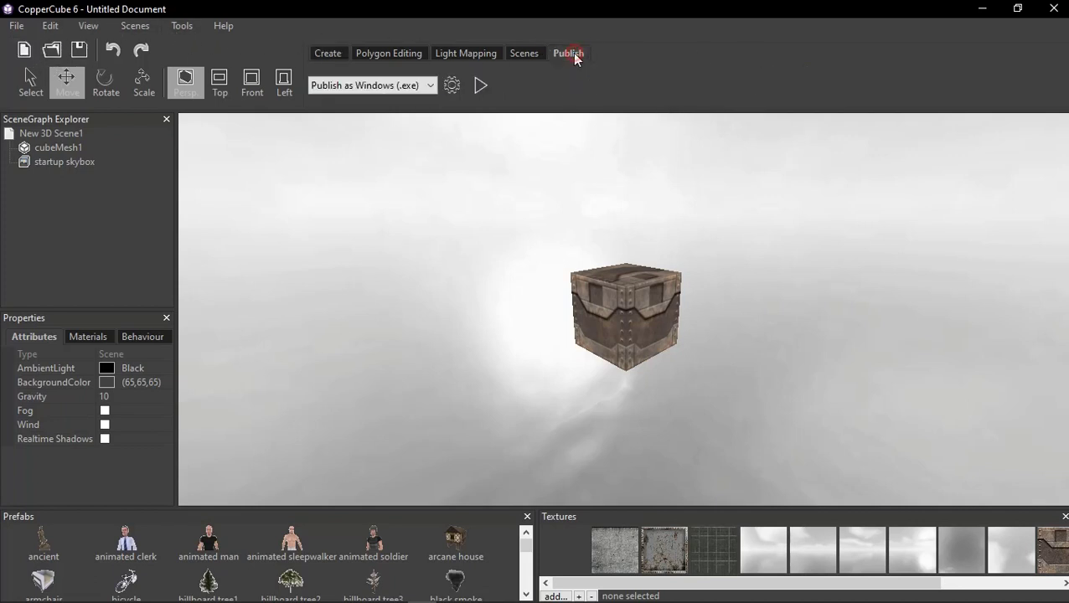
click(525, 53)
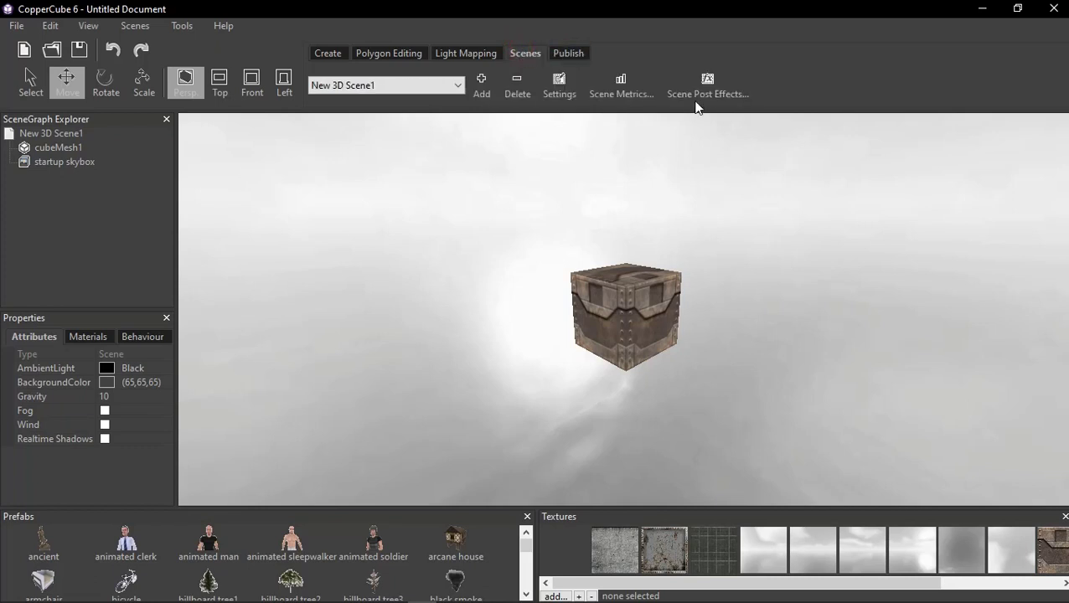
click(707, 84)
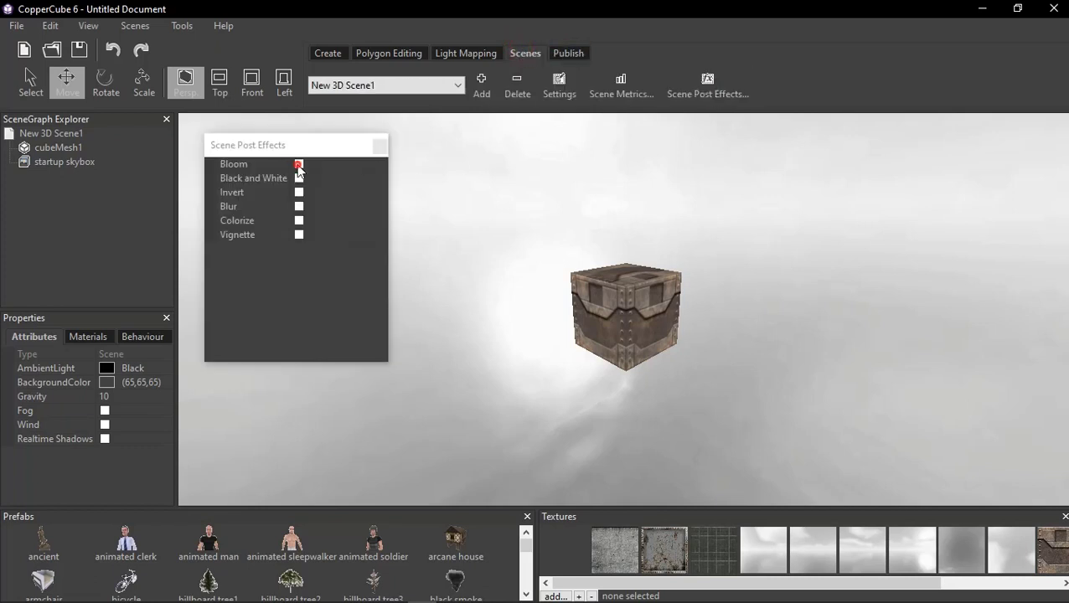
click(298, 164)
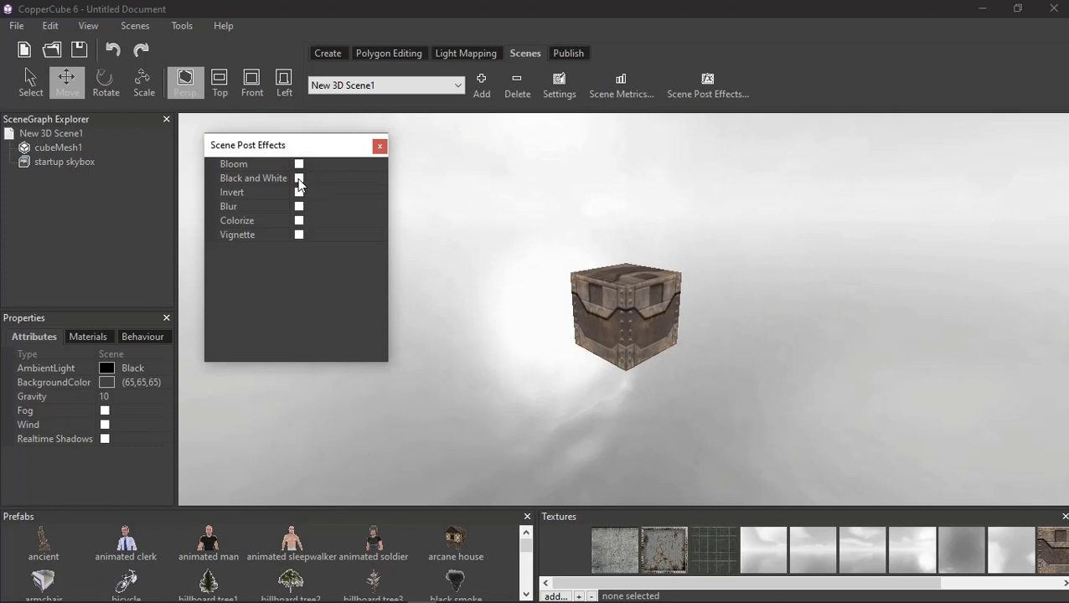
click(299, 192)
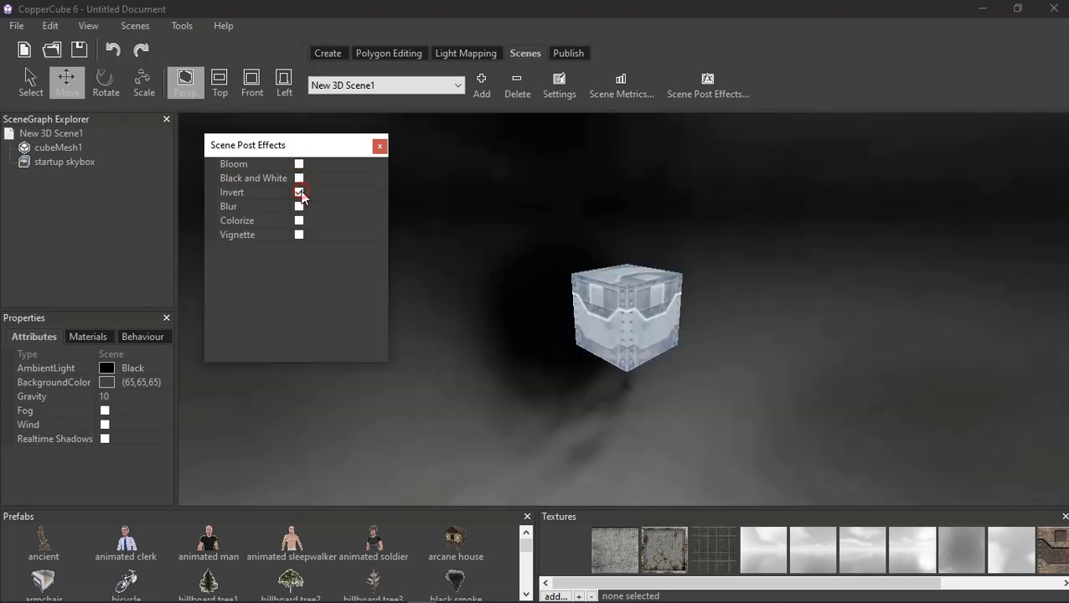
click(299, 206)
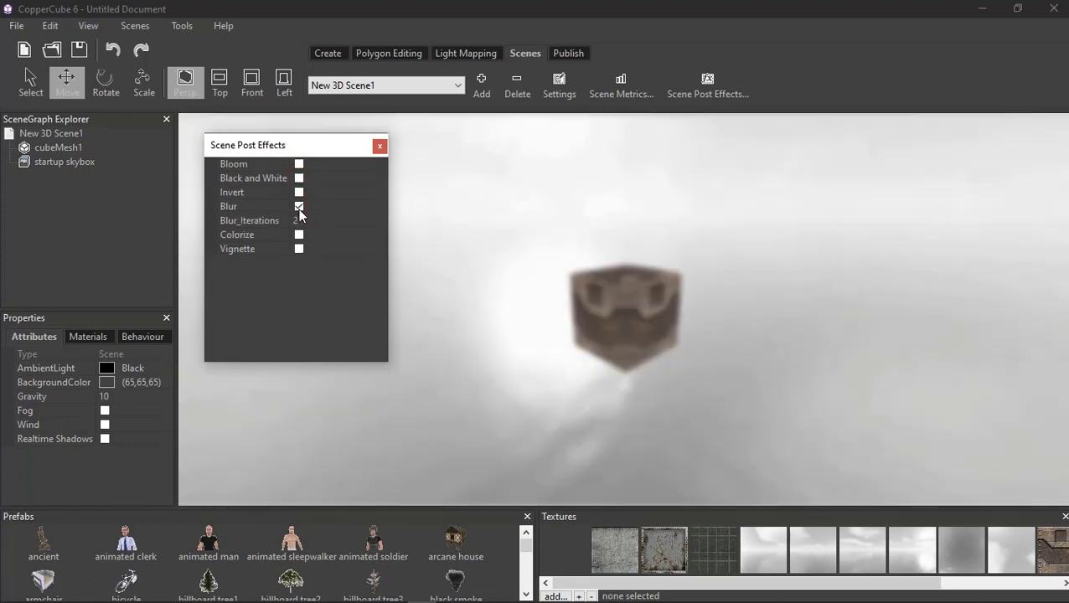
click(299, 220)
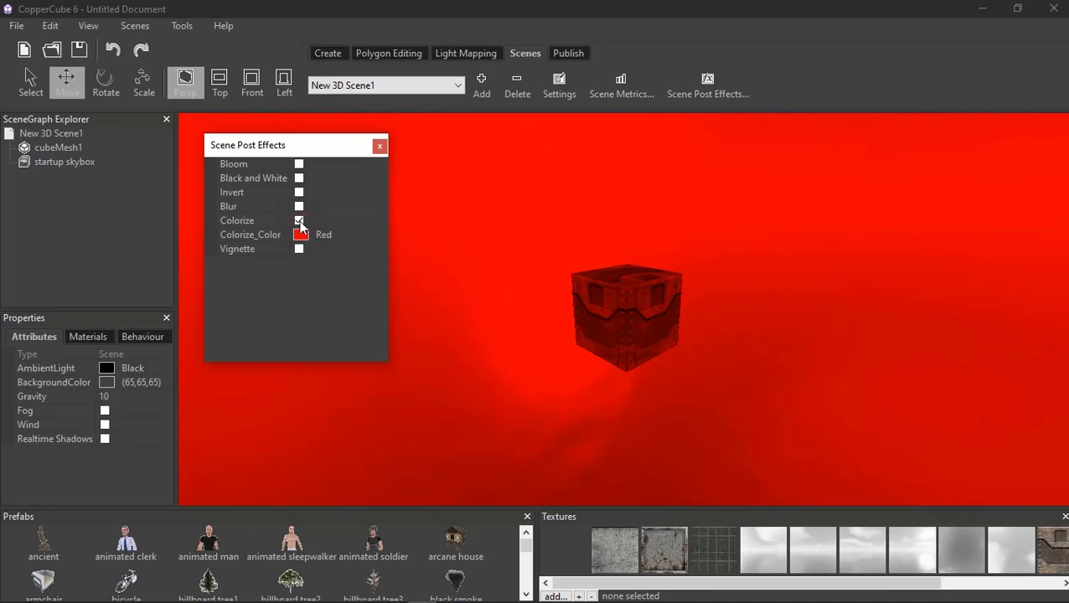
click(300, 234)
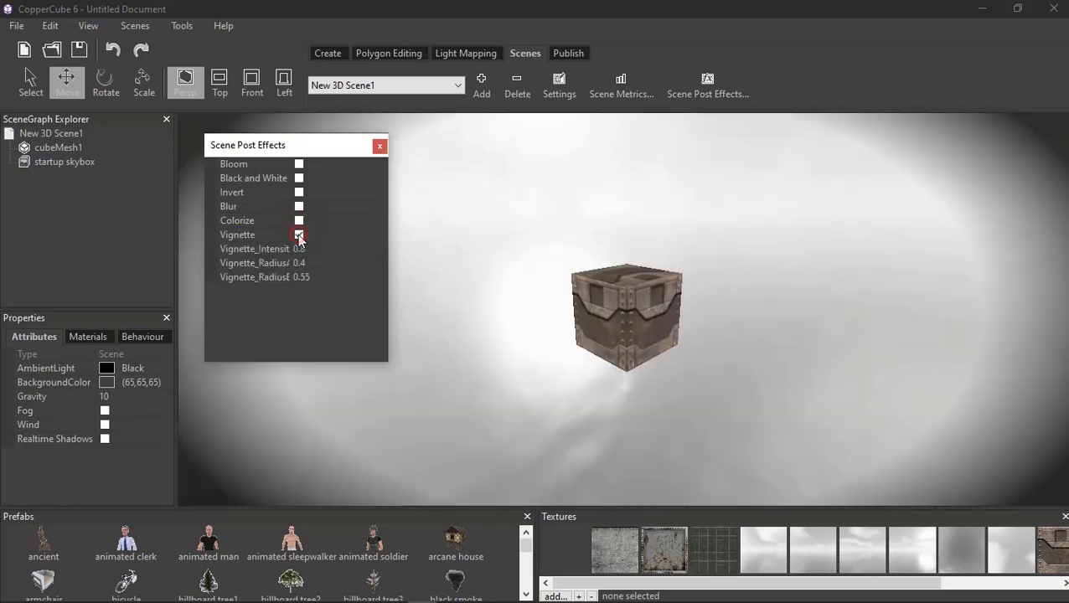
click(300, 235)
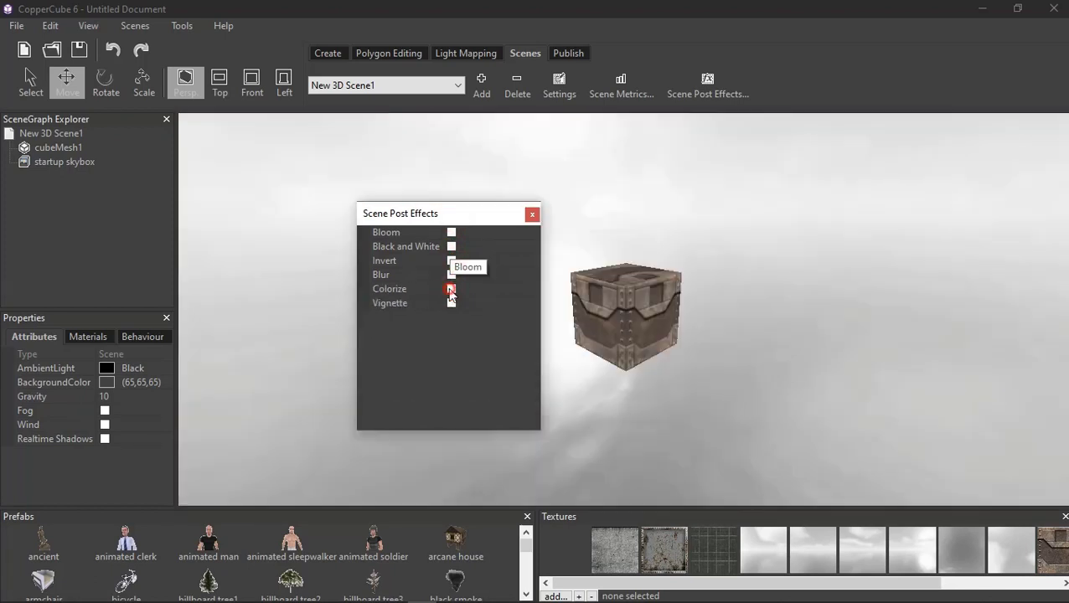
click(451, 302)
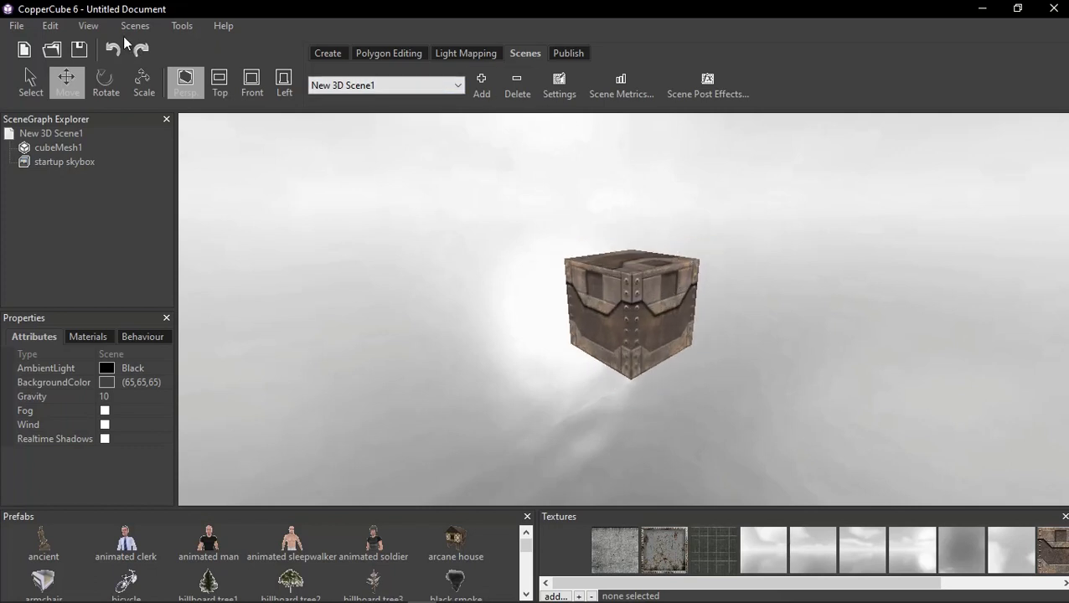
- Review the General, WebGL and Android publishing settings, then close the settings dialog
click(568, 52)
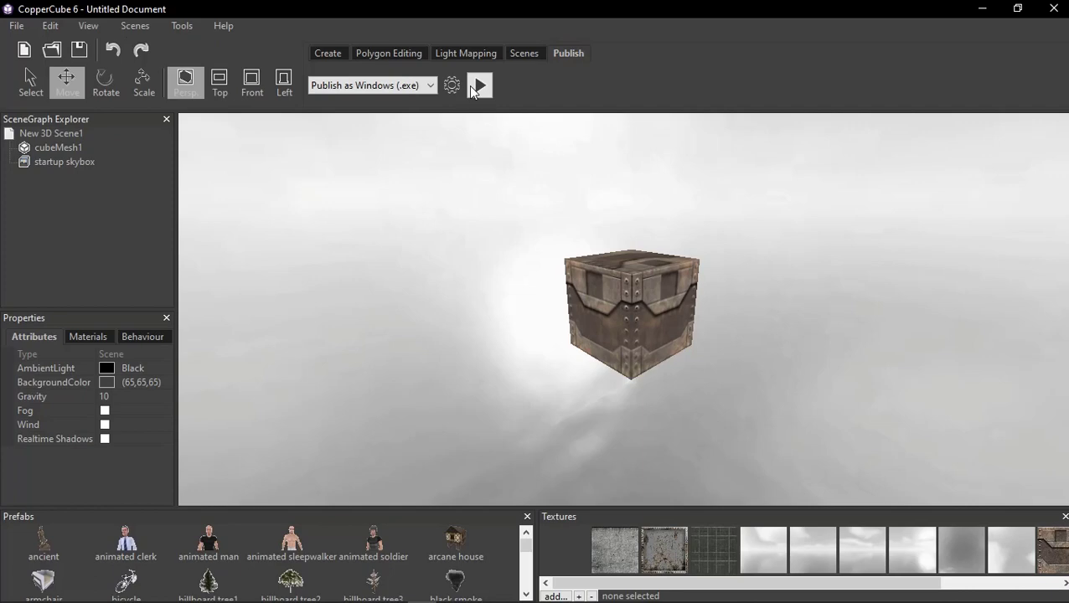
click(451, 85)
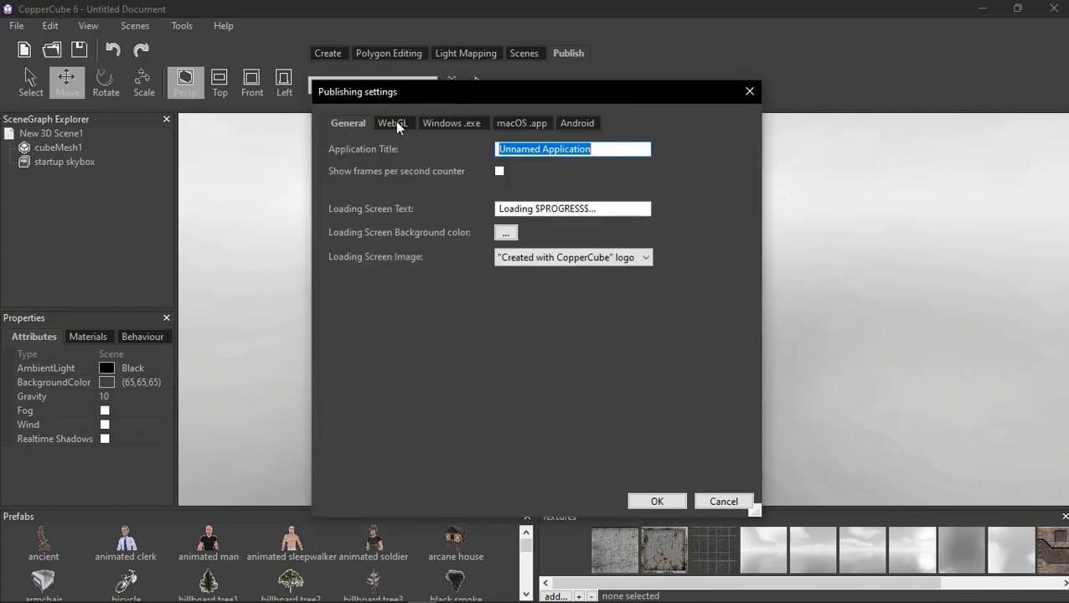
click(576, 123)
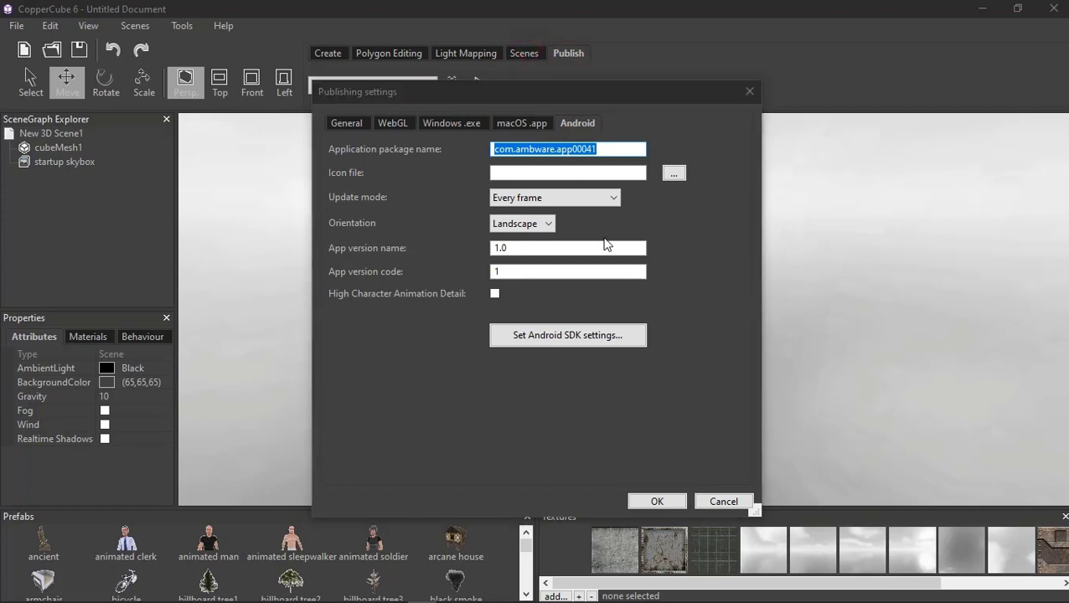
click(723, 501)
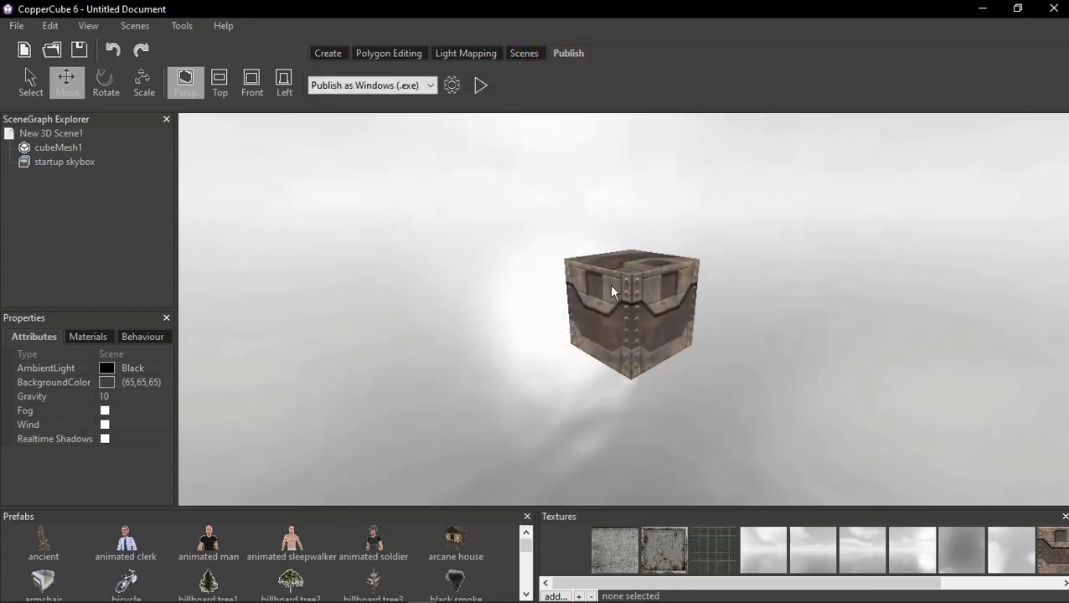
mouse_move(643, 287)
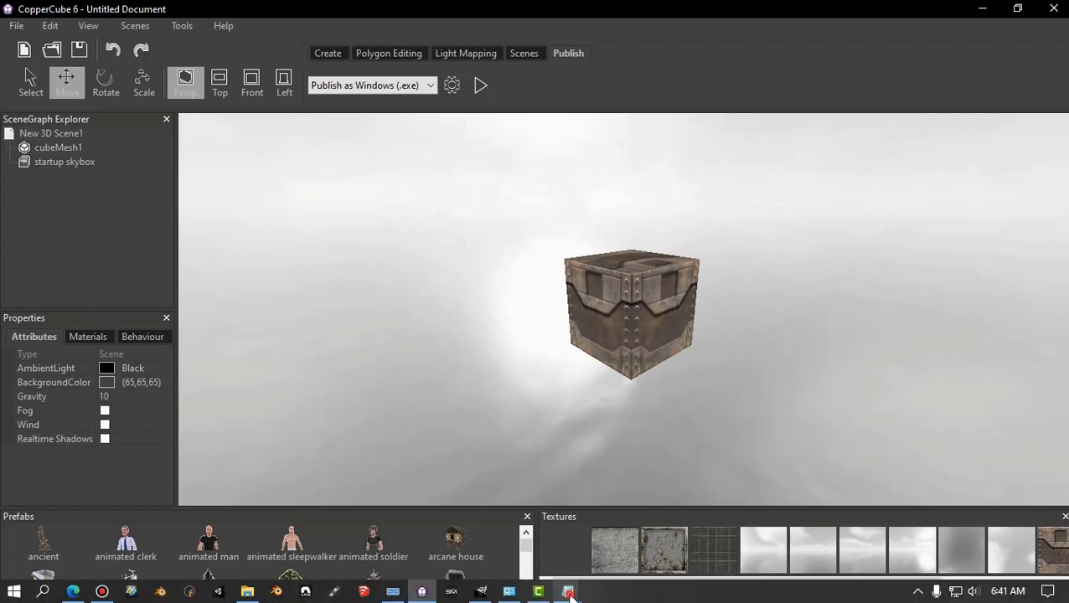
mouse_move(567, 591)
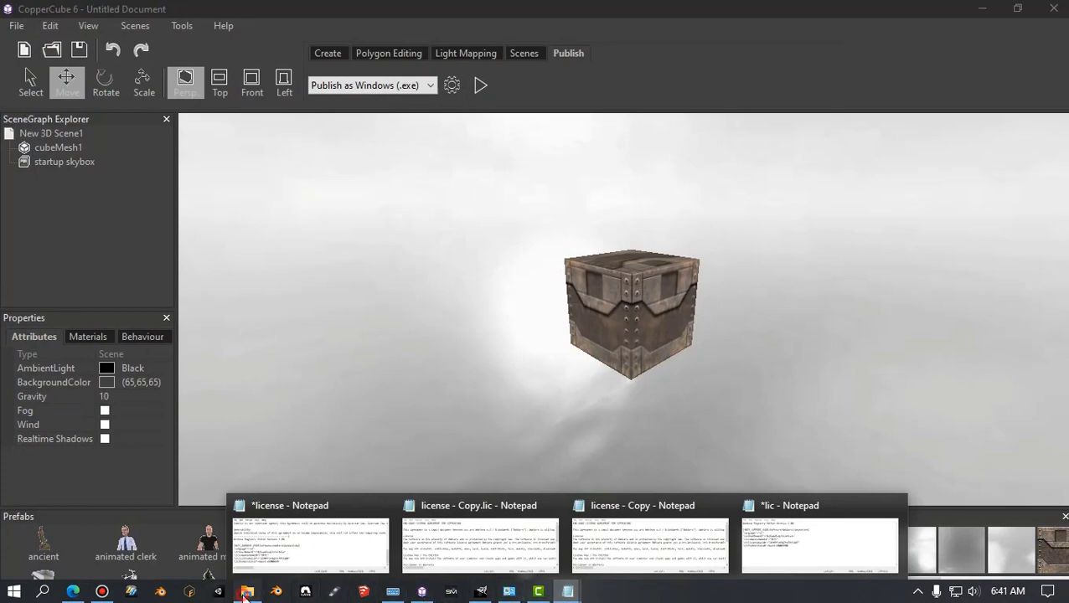
- In the CopperCube 6.6 install folder, refresh the listing and merge lic.reg
right_click(694, 369)
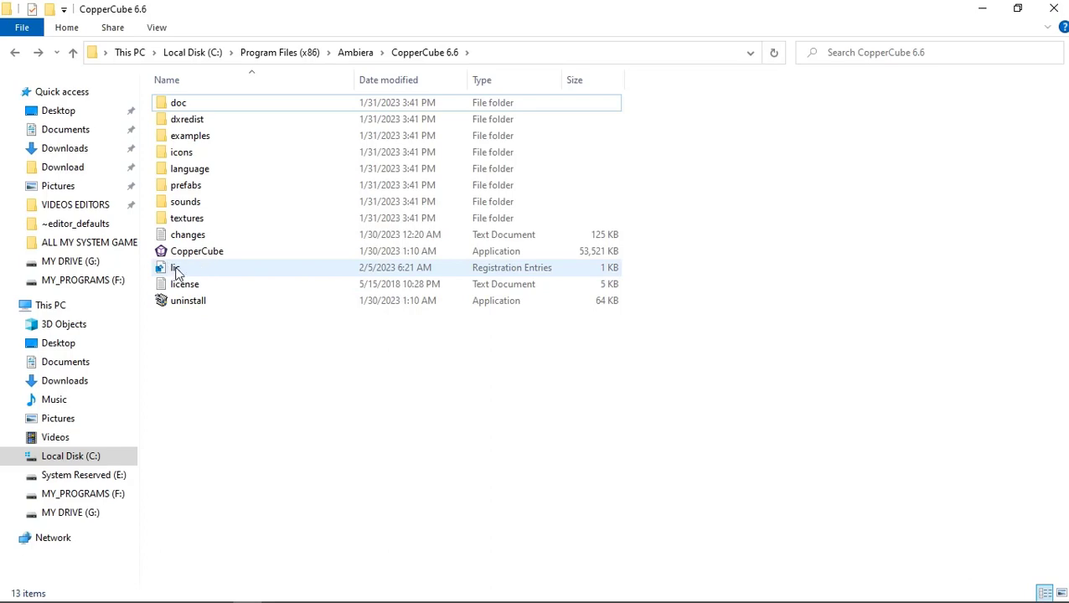
mouse_move(176, 268)
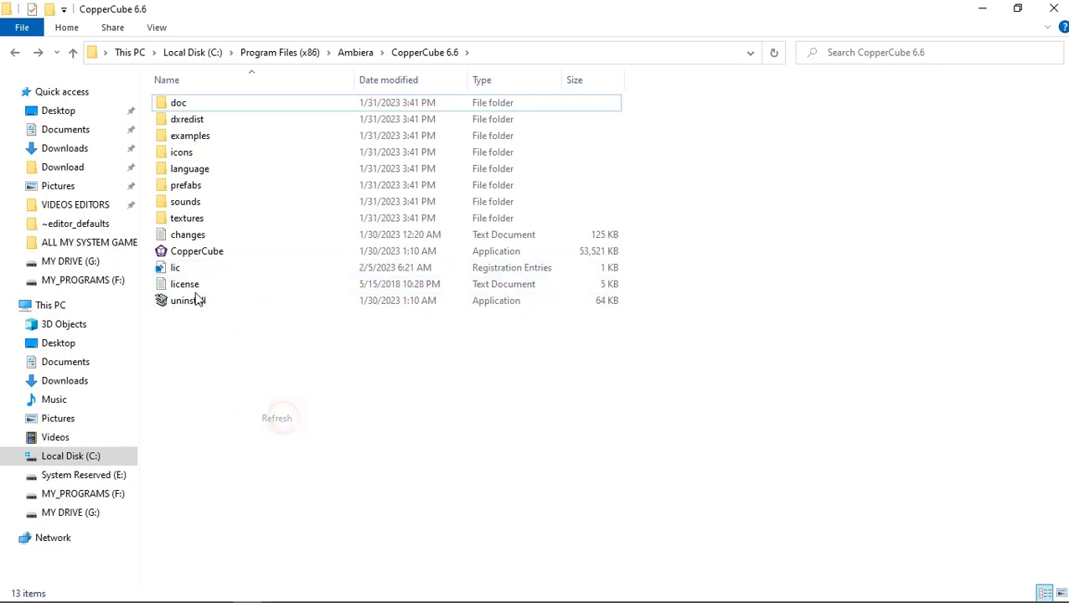
click(175, 267)
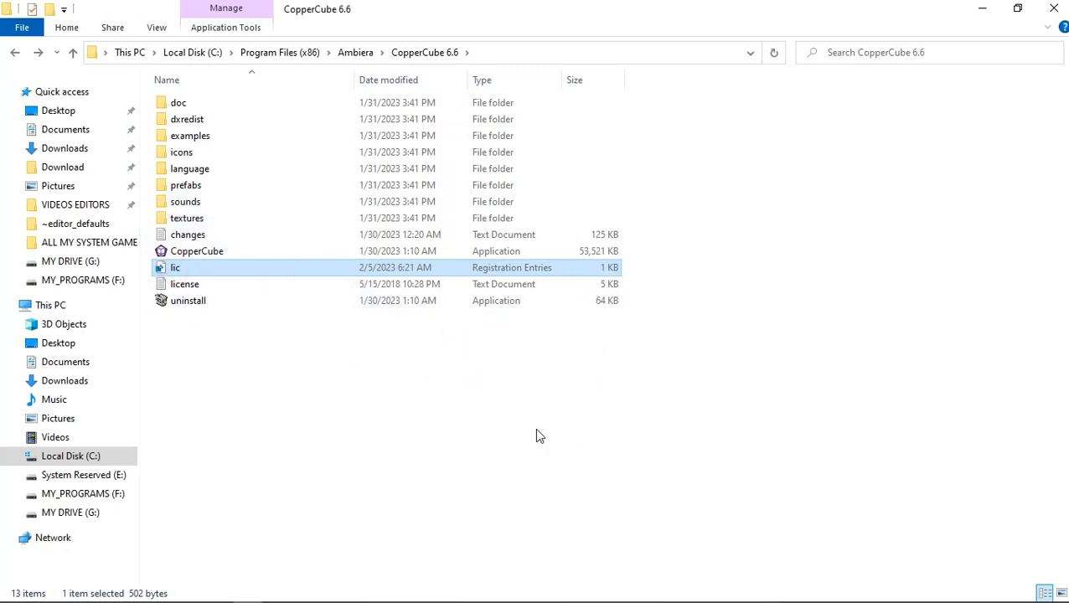
right_click(537, 435)
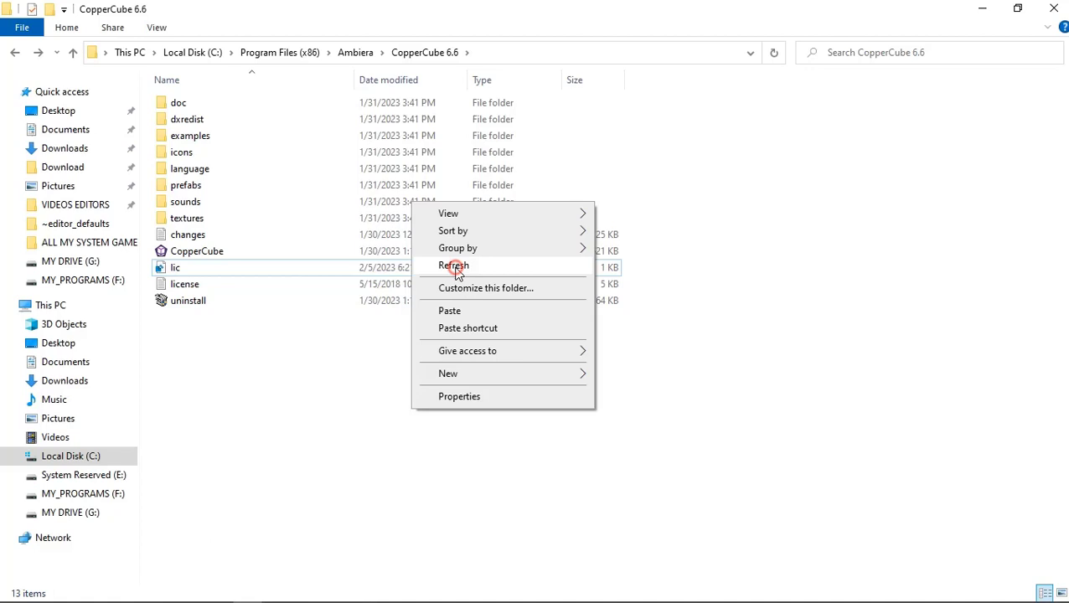
click(454, 265)
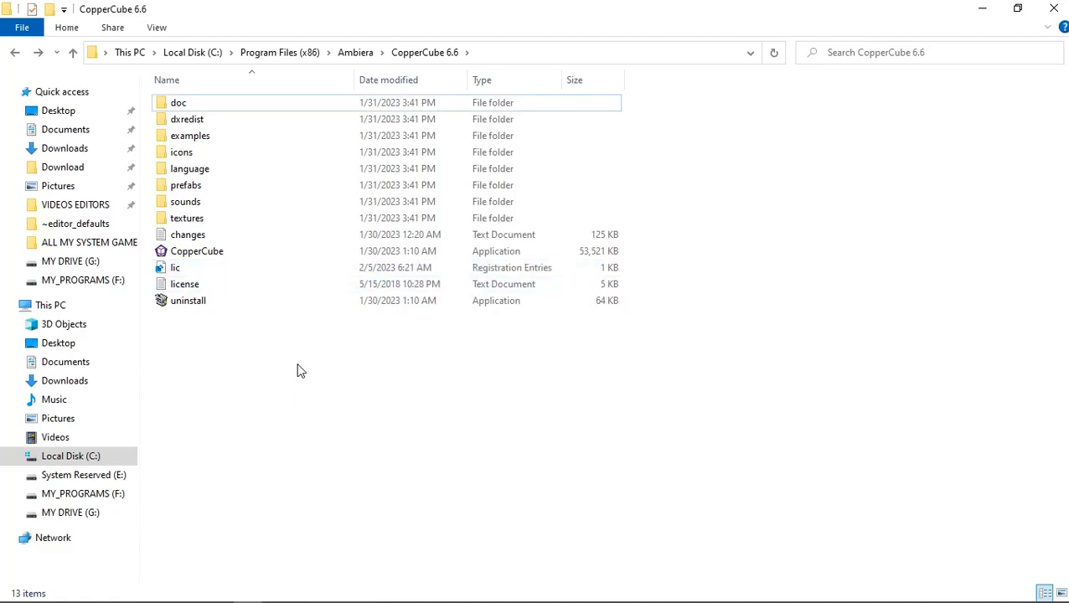
click(176, 267)
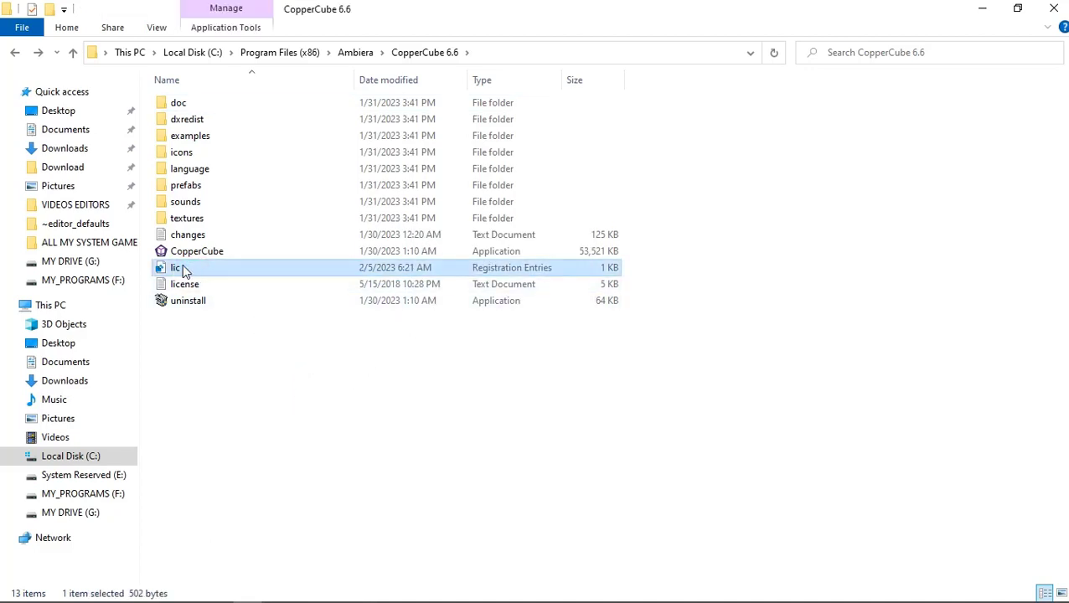
right_click(176, 267)
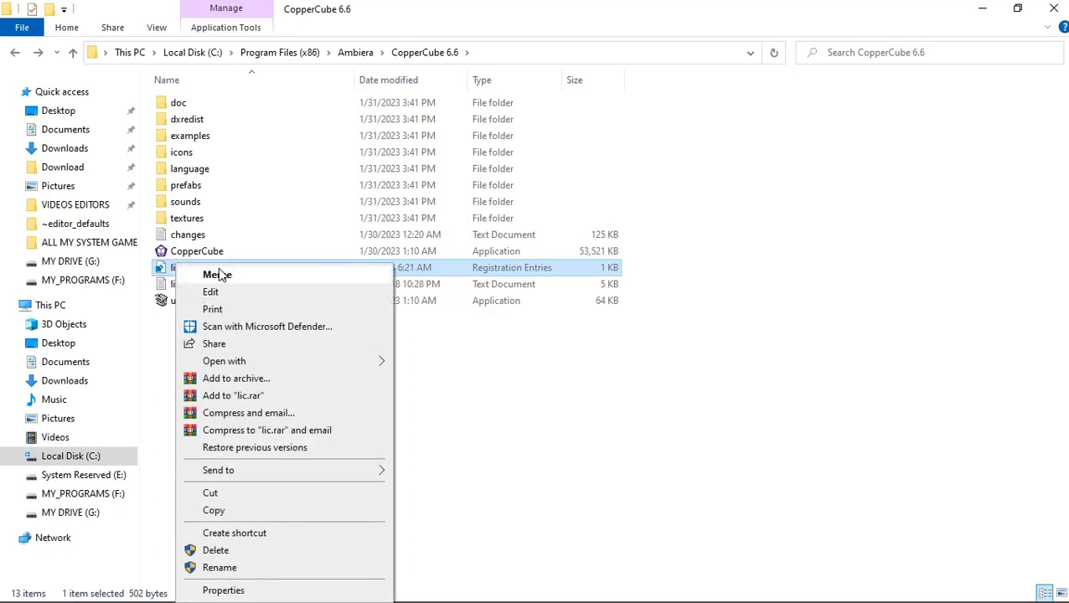
mouse_move(564, 421)
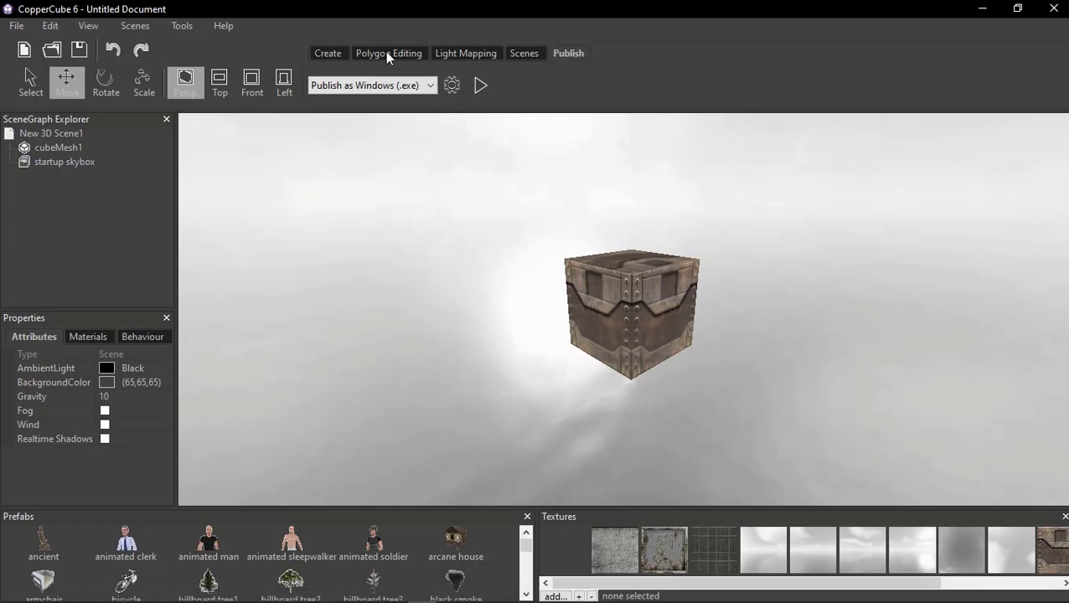
- Open the Register CopperCube form from the Help menu
click(223, 25)
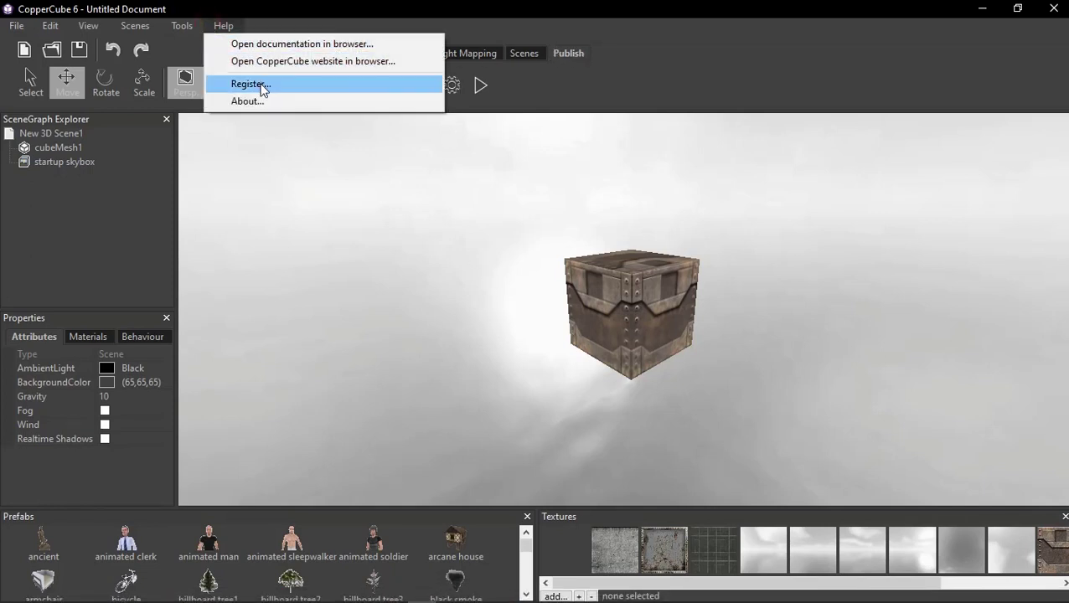
mouse_move(270, 83)
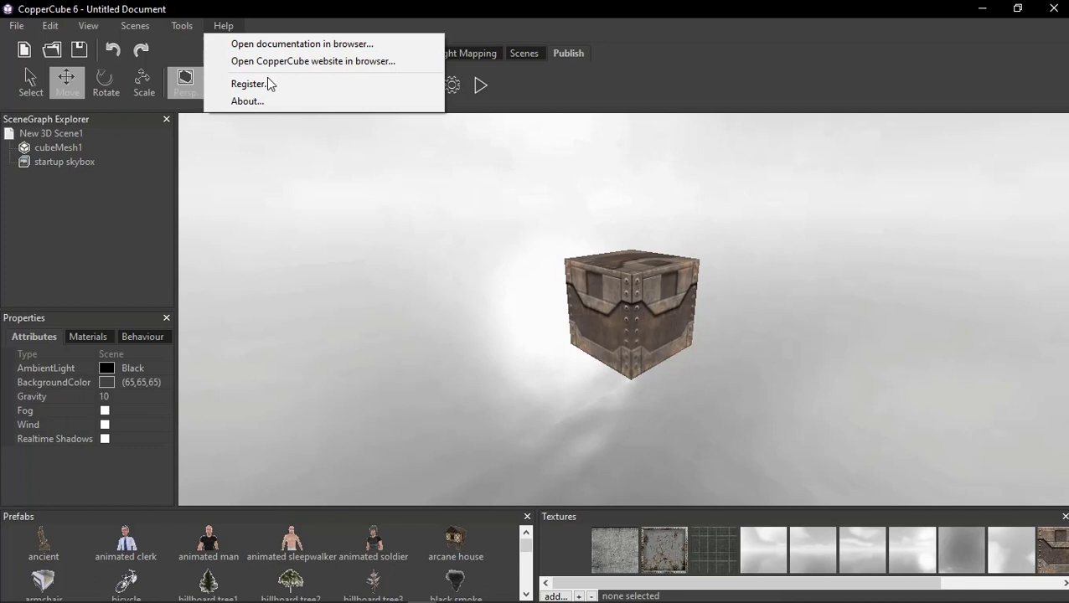
click(248, 83)
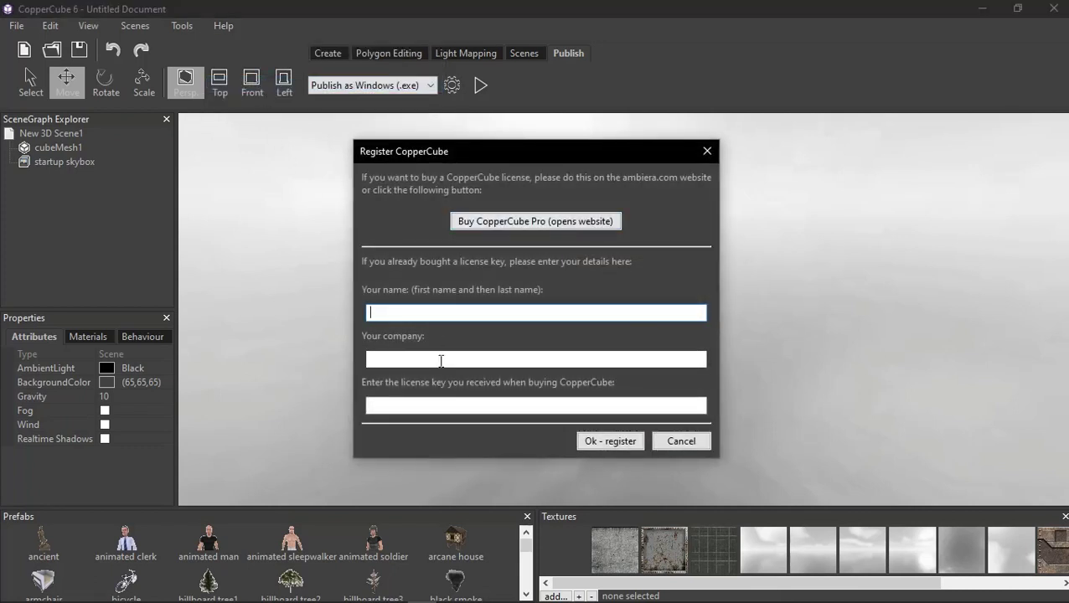
mouse_move(524, 387)
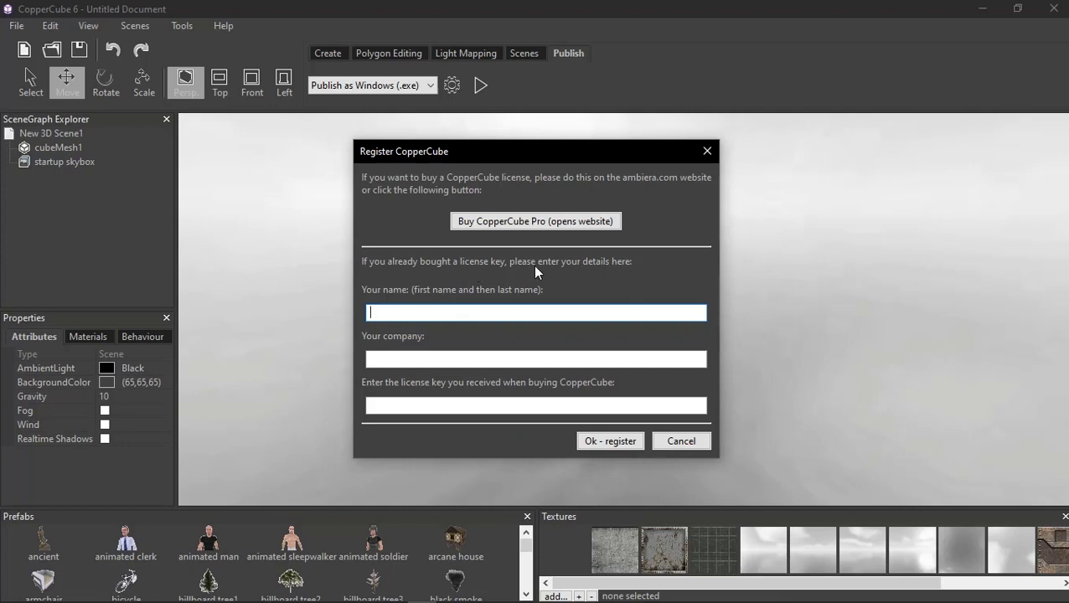
mouse_move(402, 304)
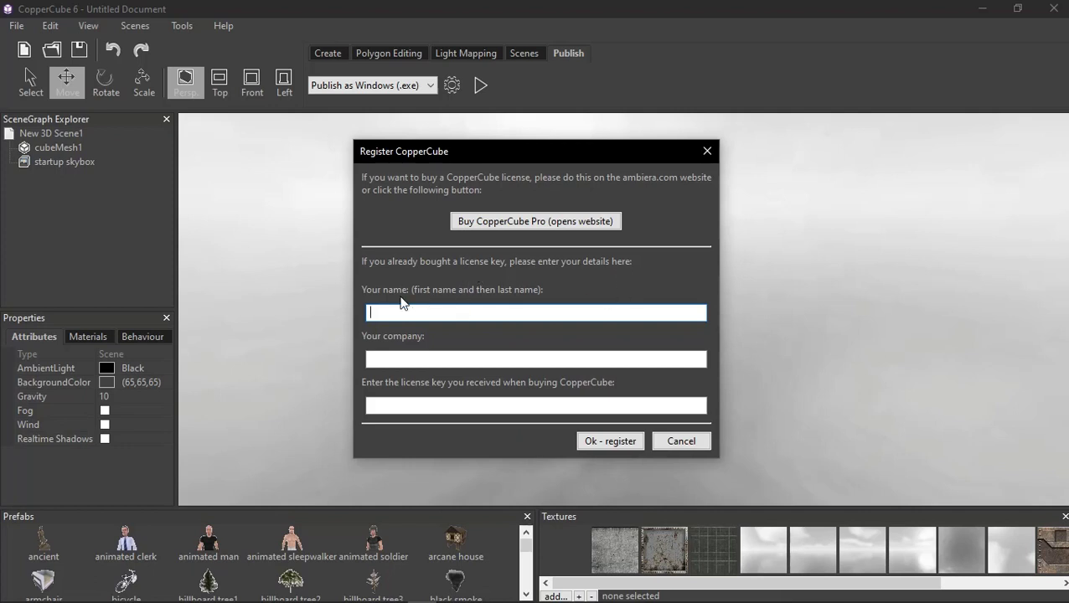
mouse_move(477, 304)
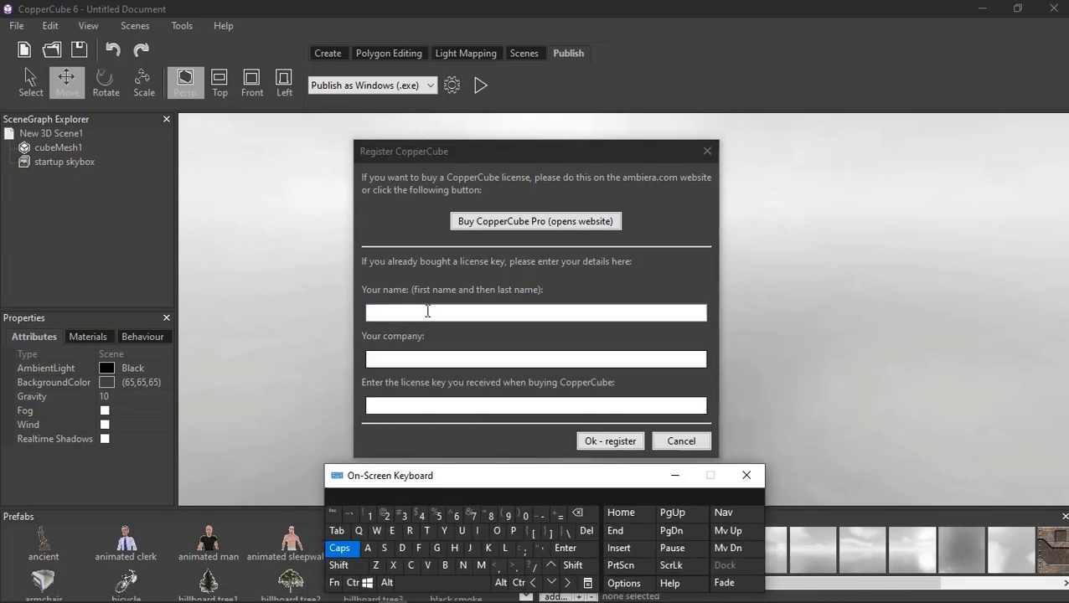
- Enter a name, company RRTC and license key on the on-screen keyboard, then submit
click(536, 312)
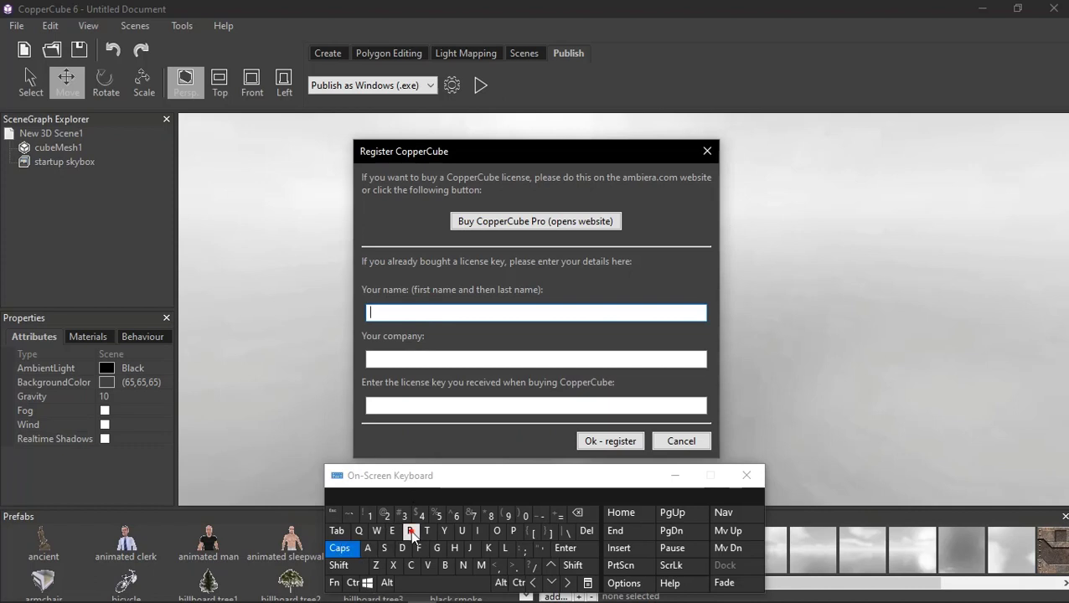
click(410, 531)
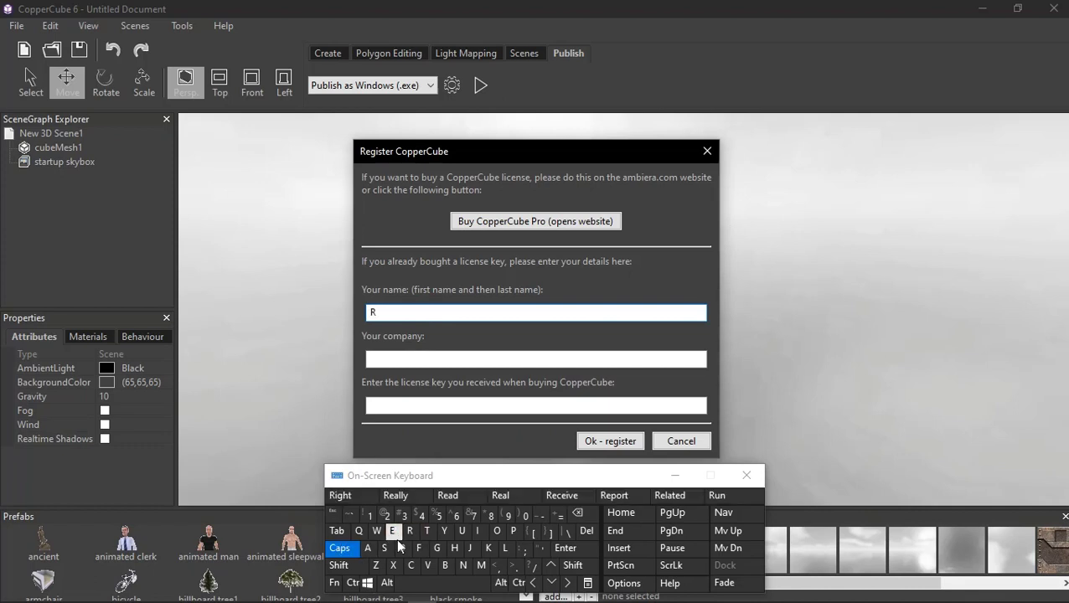
mouse_move(444, 530)
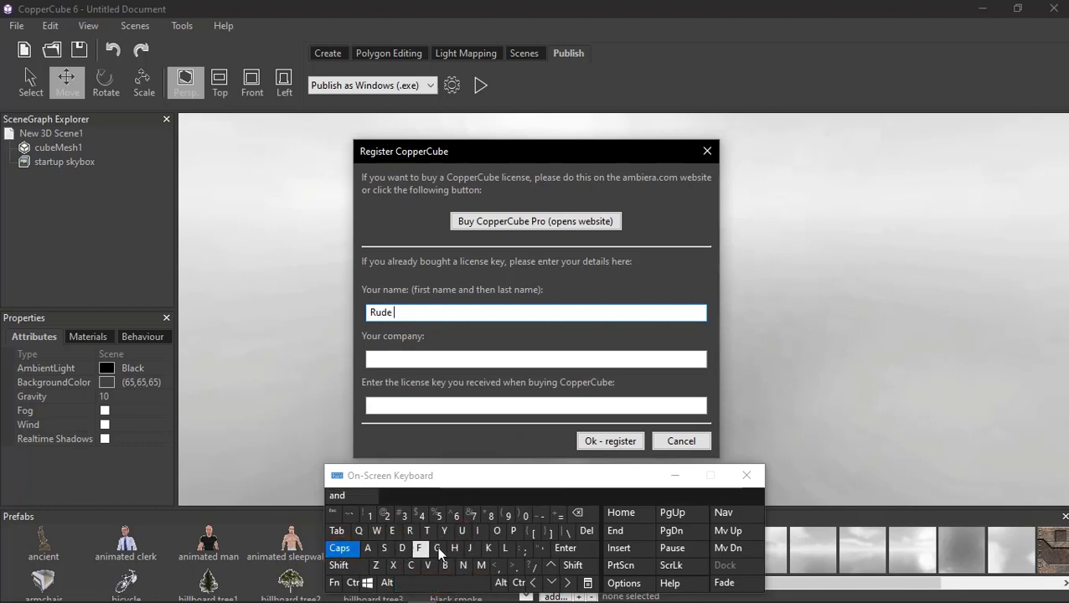
click(462, 531)
text( Rudy Tutorials)
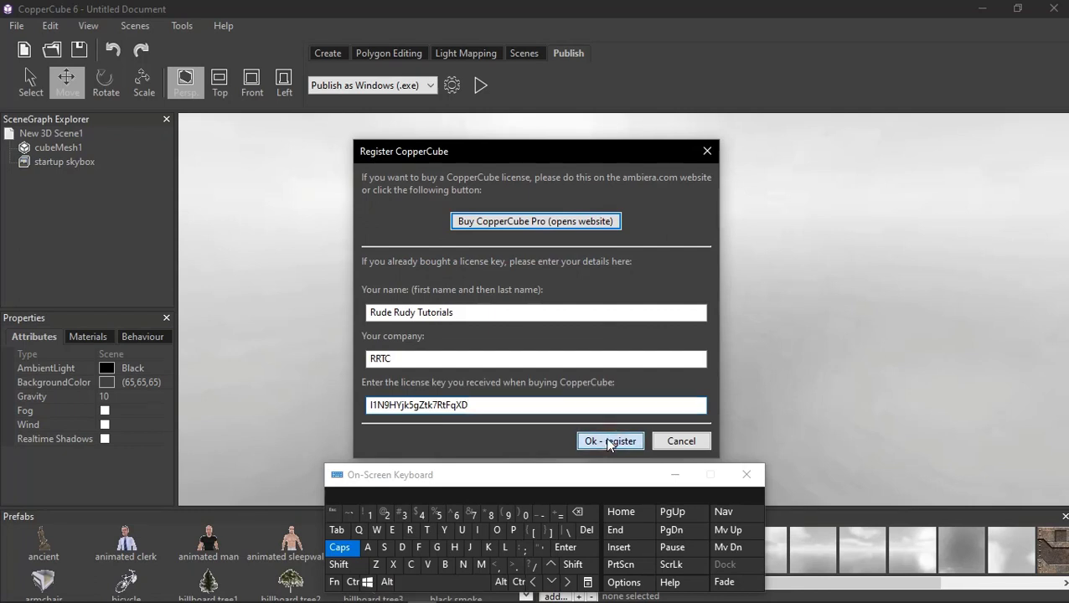
click(610, 441)
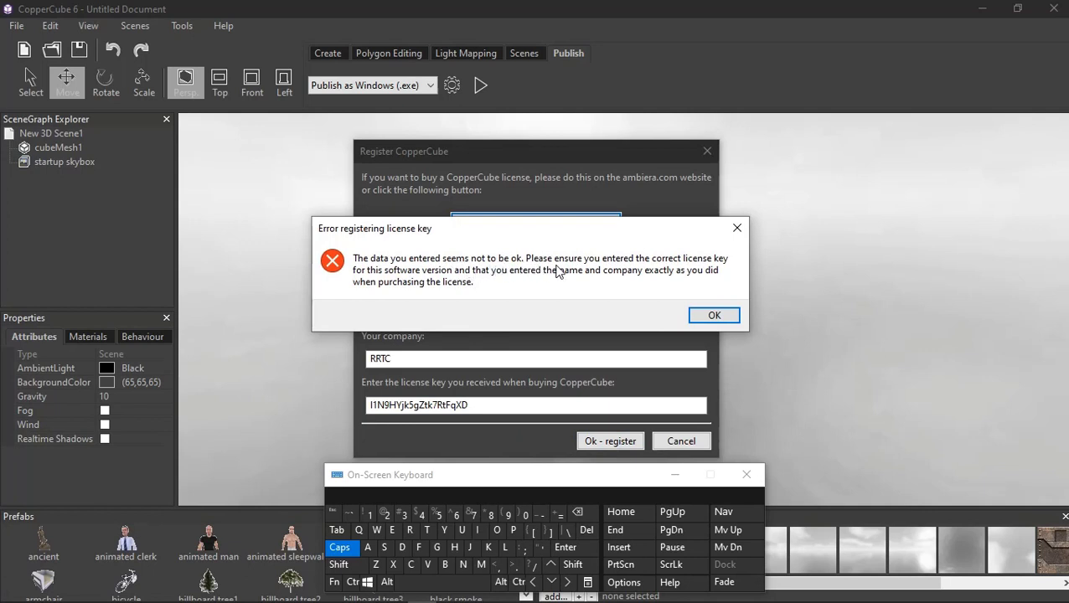
mouse_move(471, 313)
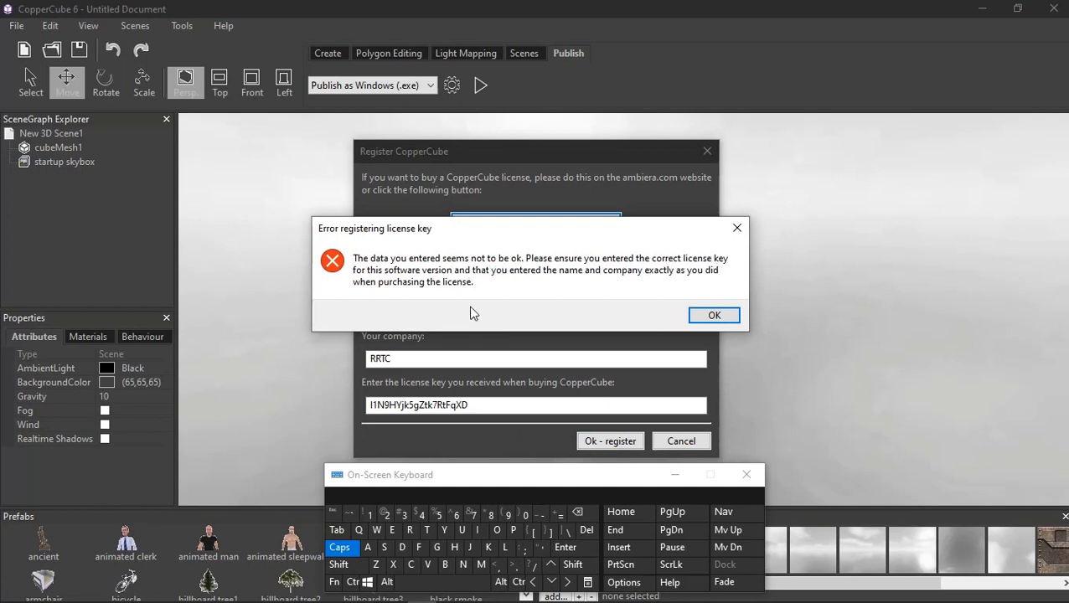
mouse_move(642, 280)
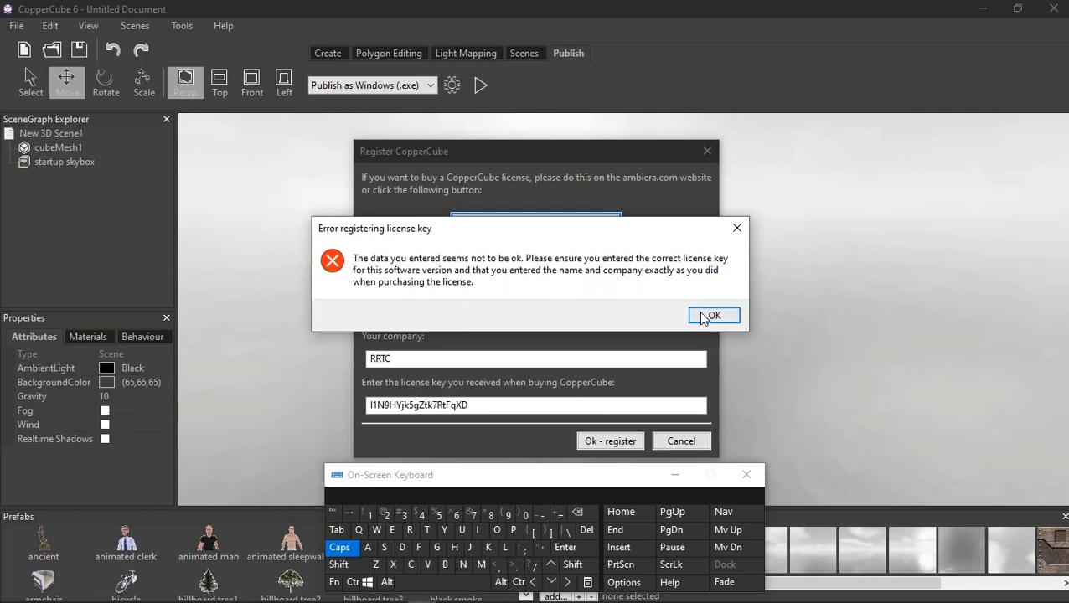
- Dismiss the 'Error registering license key' message and close the registration form
click(713, 315)
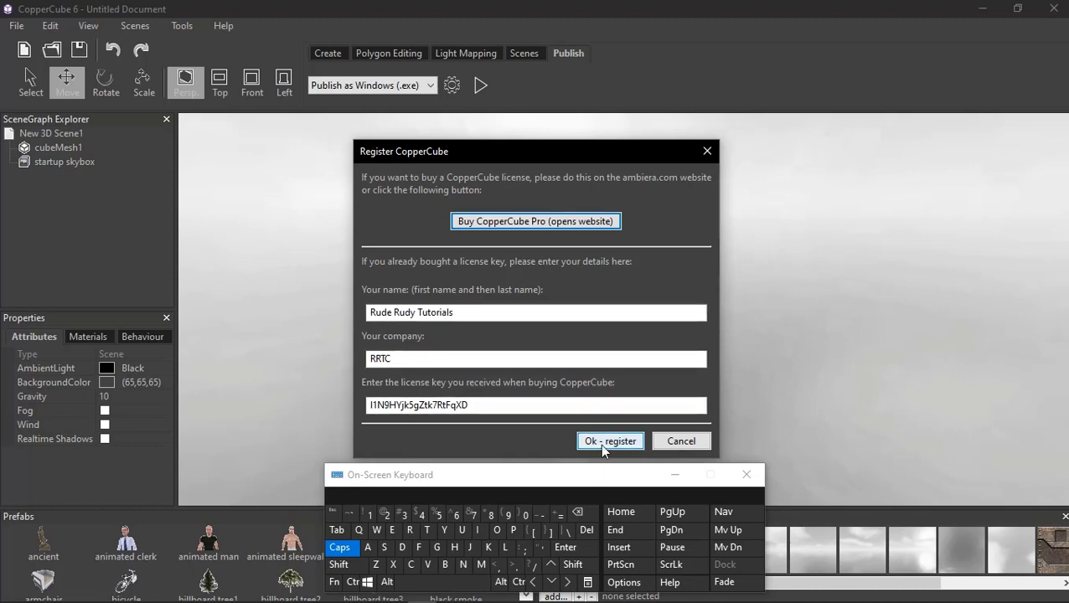
click(610, 441)
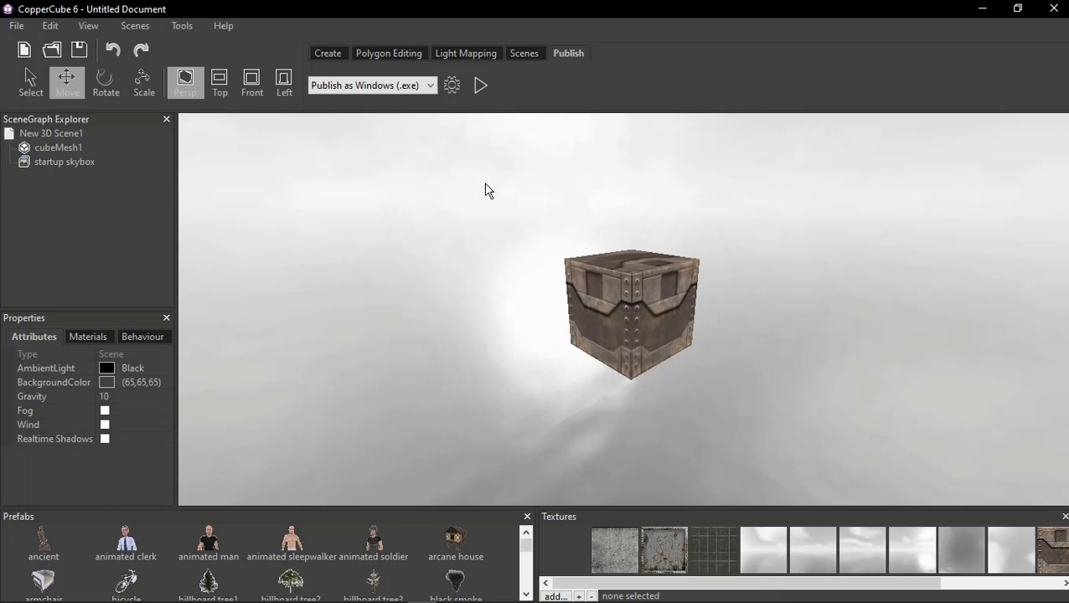
- Open Scene Post Effects from the Scenes tab, showing Bloom through Vignette unchecked
click(480, 84)
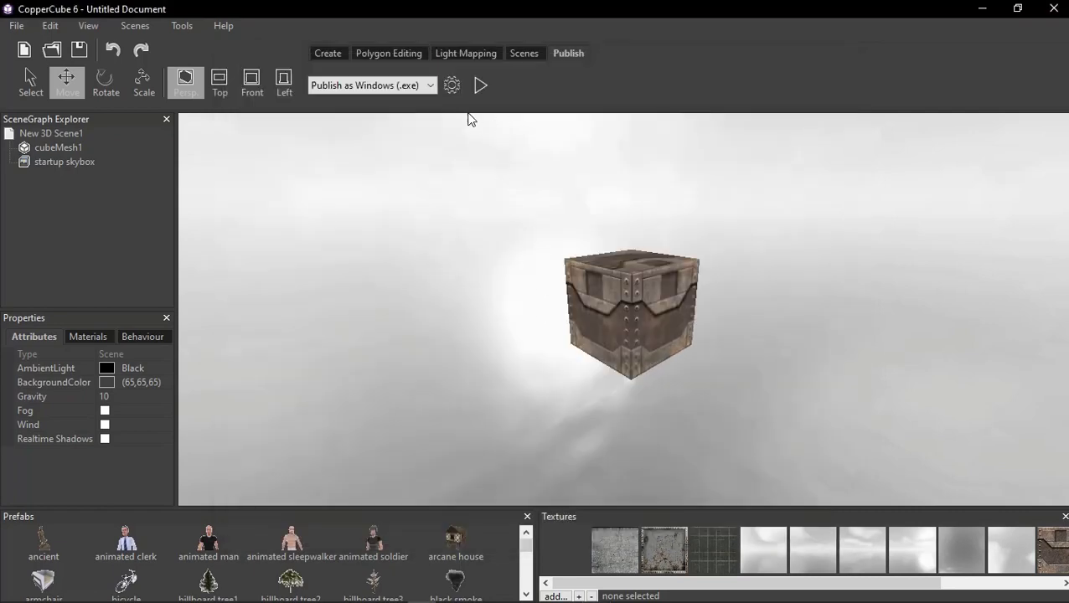
click(524, 53)
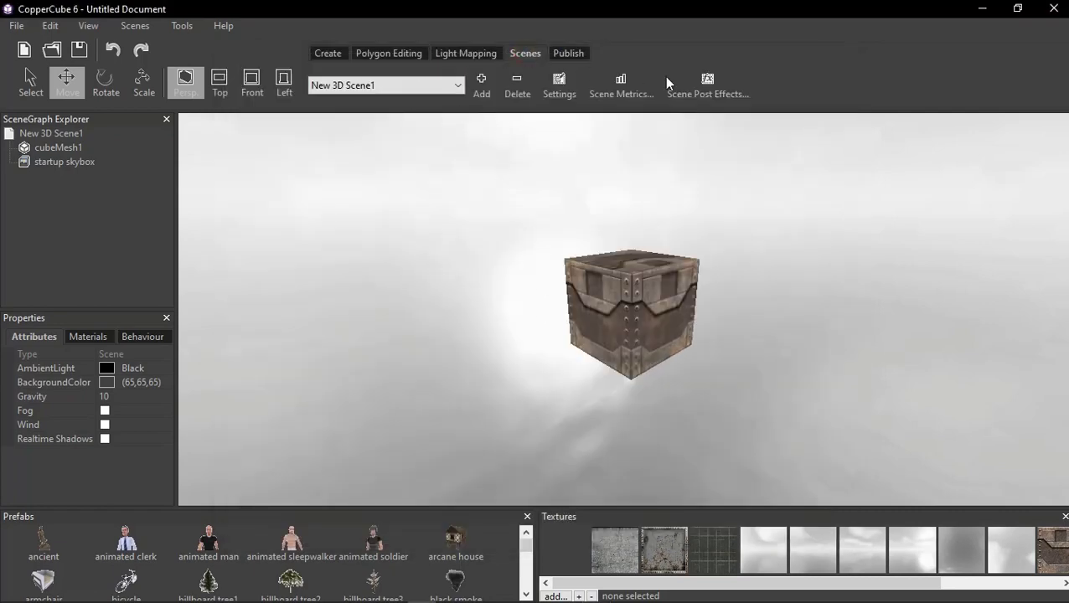
click(707, 84)
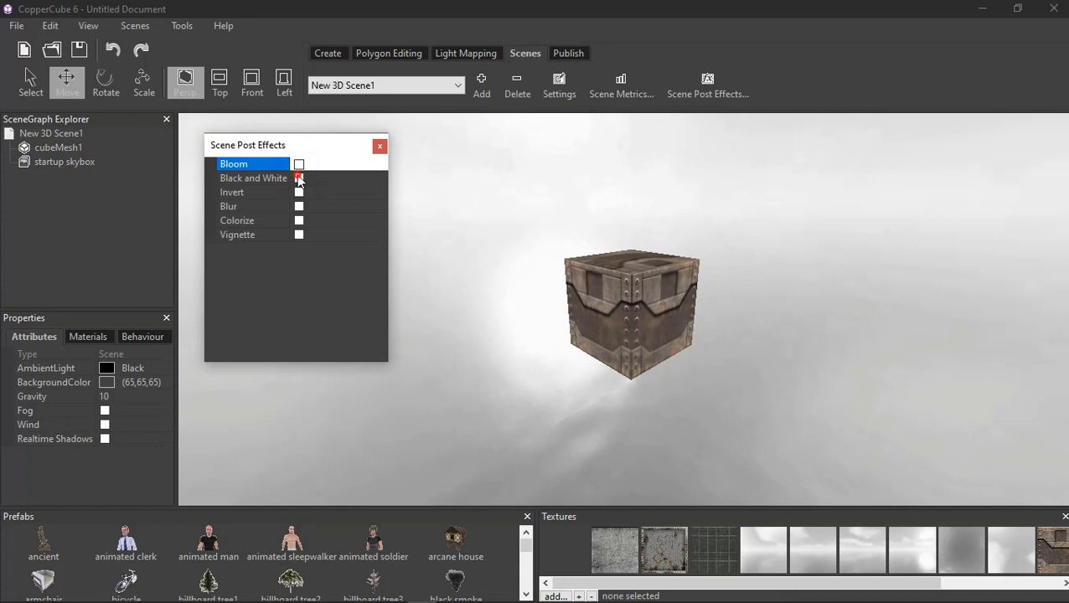
- Enable the Bloom, Invert, Blur, red Colorize and Vignette post effects
click(299, 163)
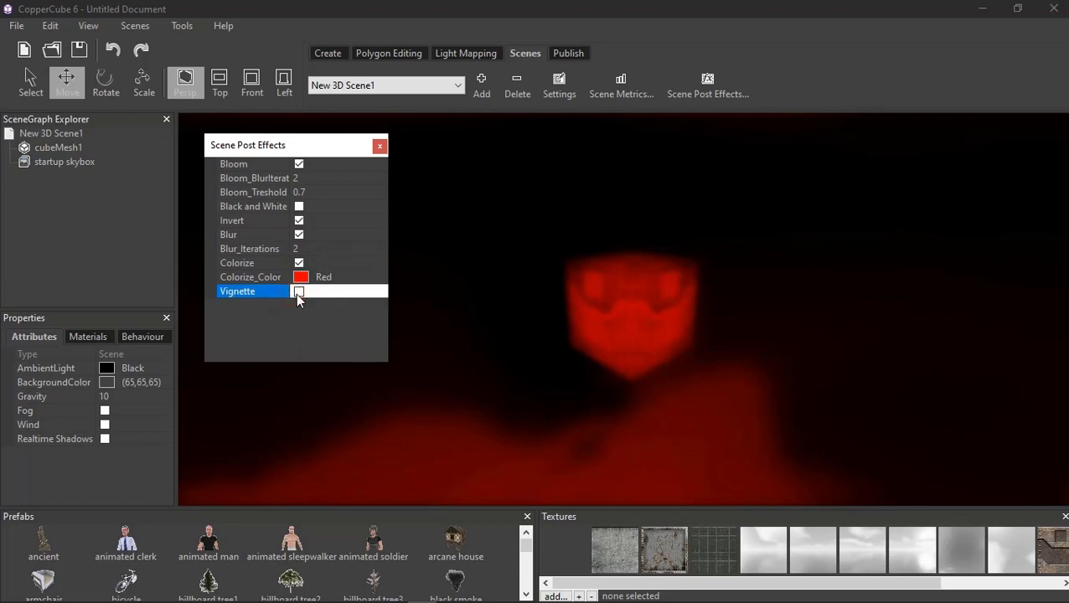
click(298, 291)
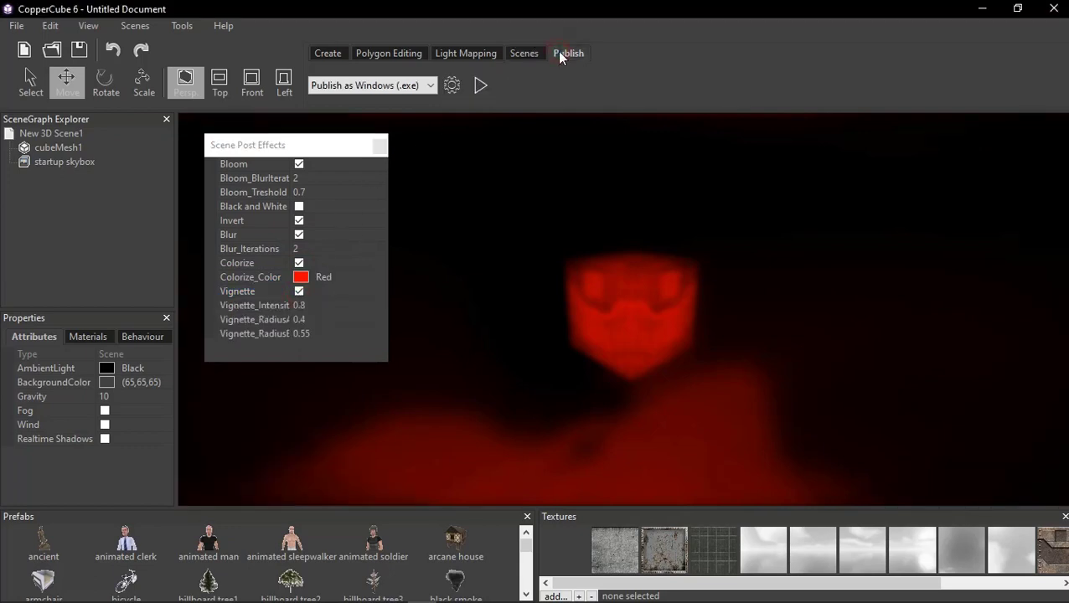
- Dismiss the Pro-only post effects publish warning, close the effects list, and run the scene
click(568, 52)
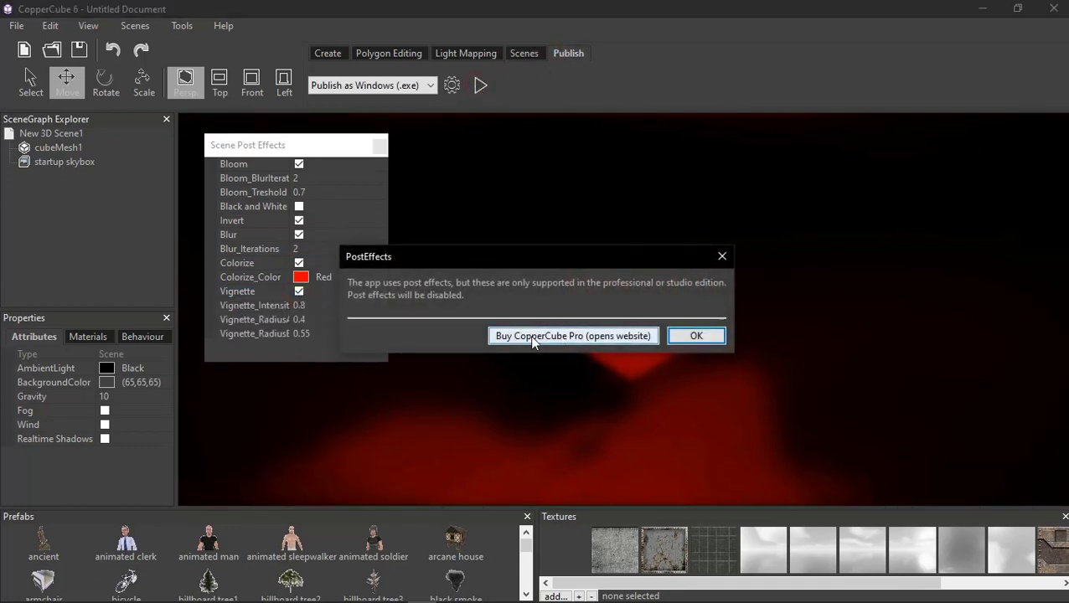
click(697, 335)
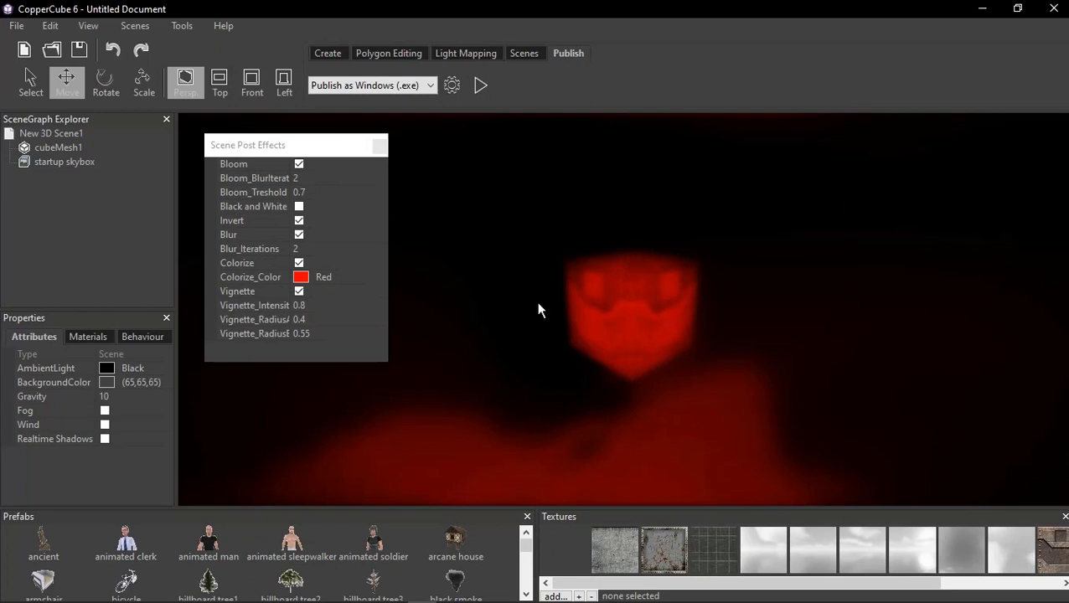
click(379, 145)
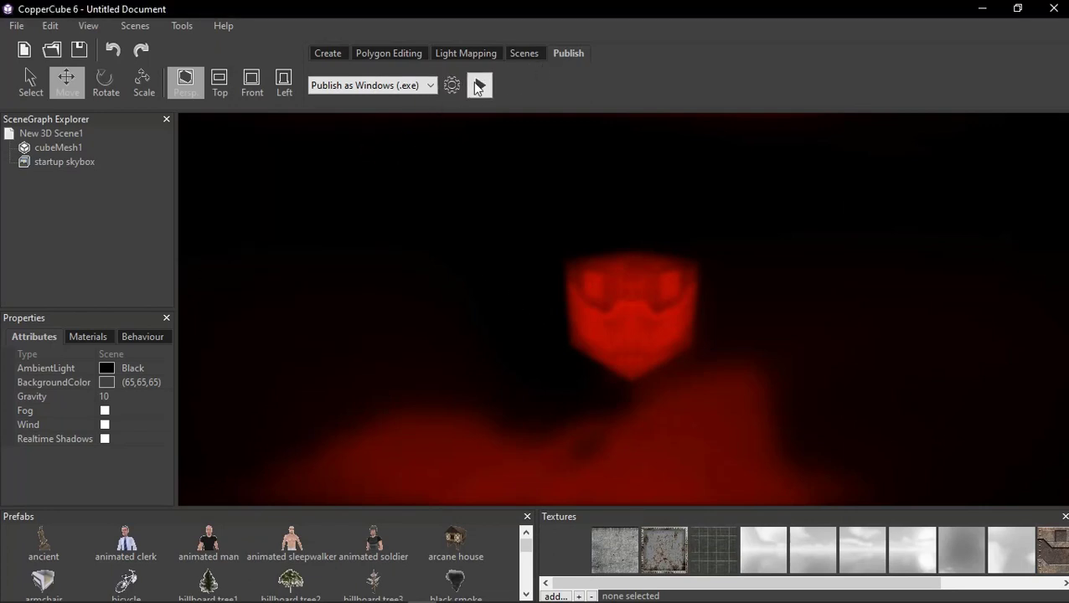
click(524, 53)
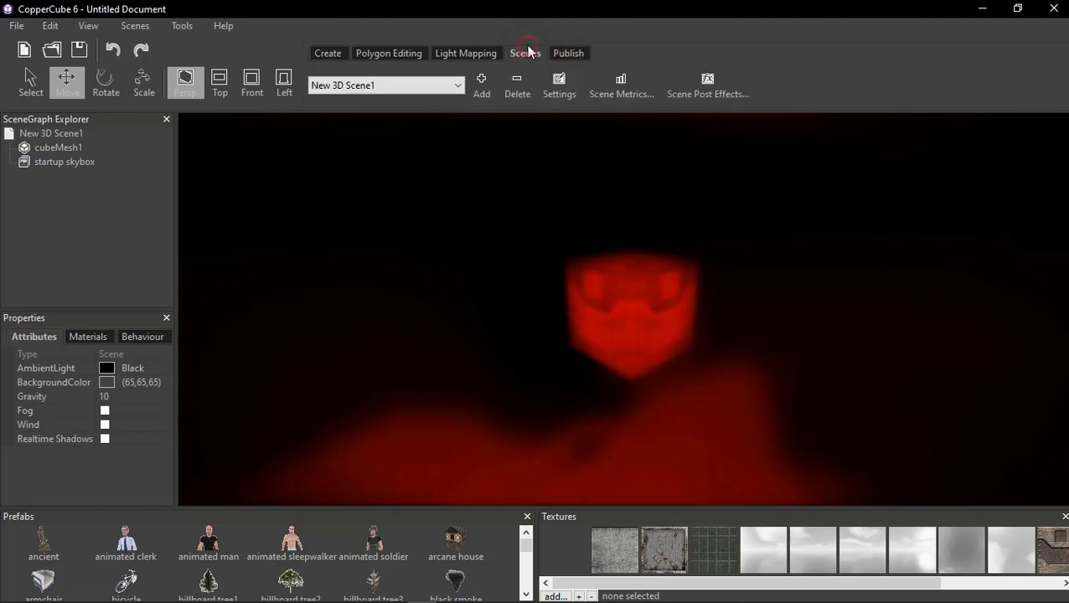
- Untick Bloom, Invert, Blur, Colorize and Vignette, then close the post effects list
click(707, 84)
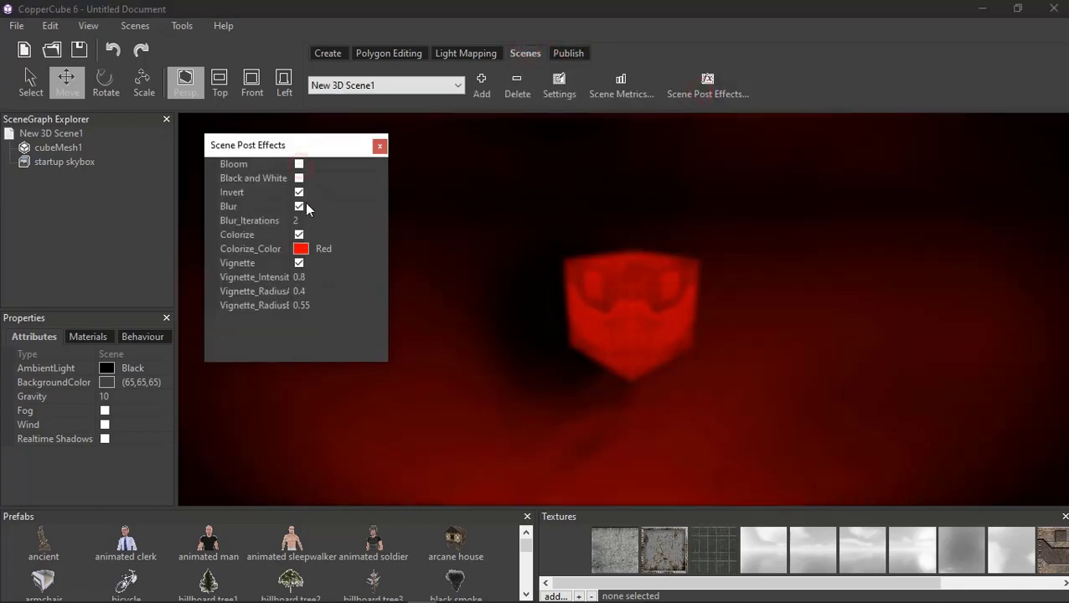
click(299, 206)
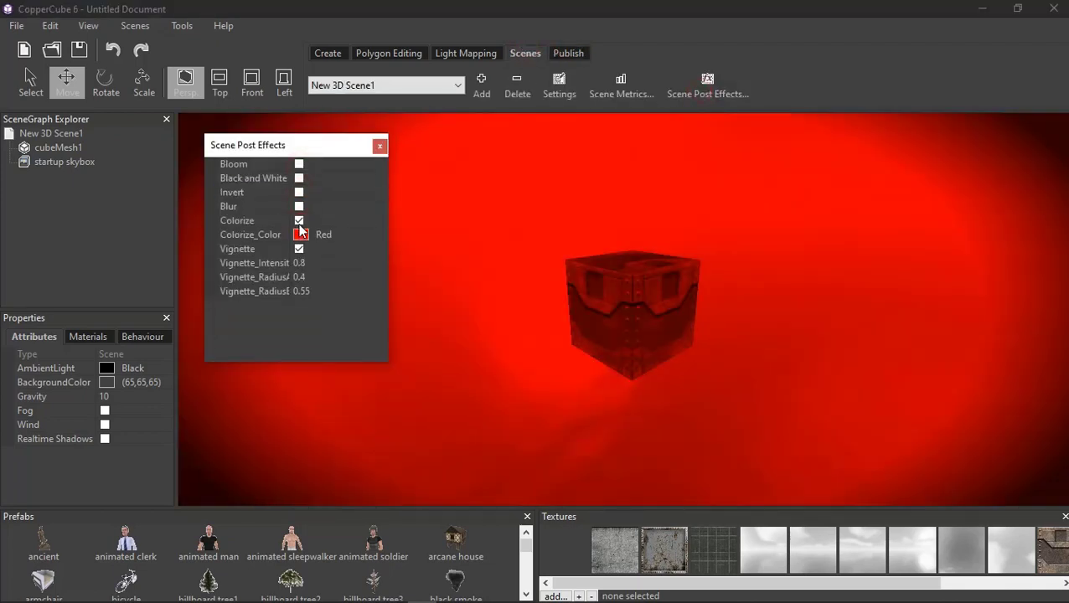
click(298, 219)
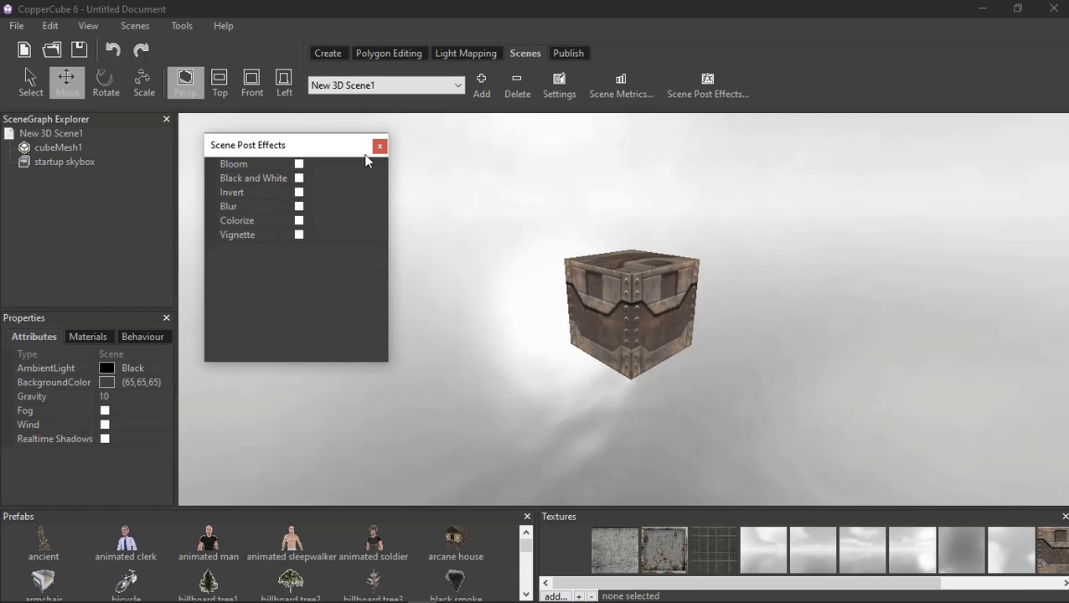
click(379, 146)
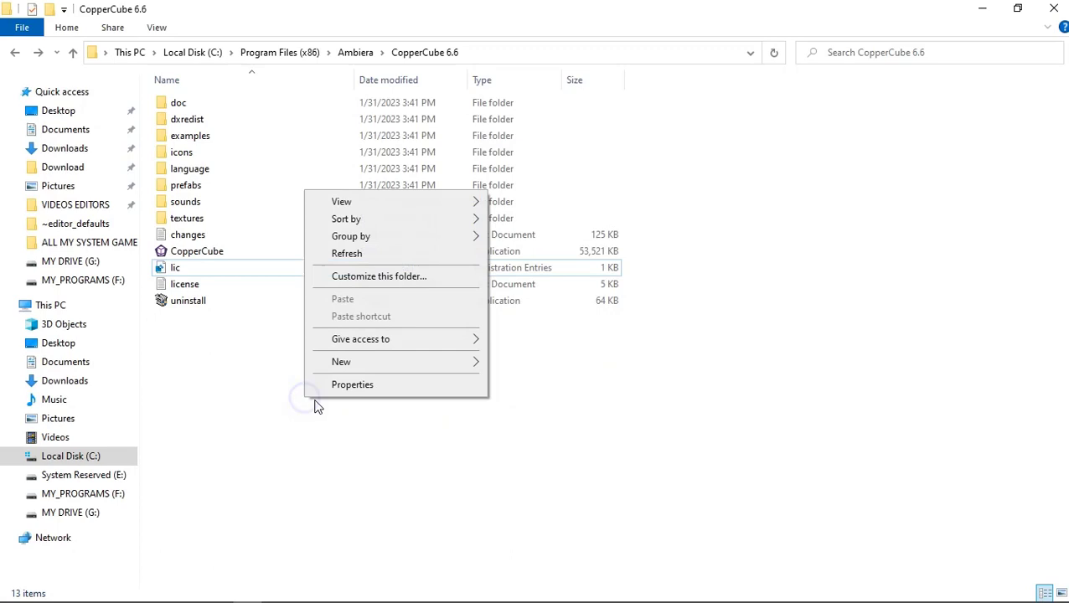
- Merge lic.reg from the CopperCube 6.6 folder into the registry, confirming with Yes
click(248, 358)
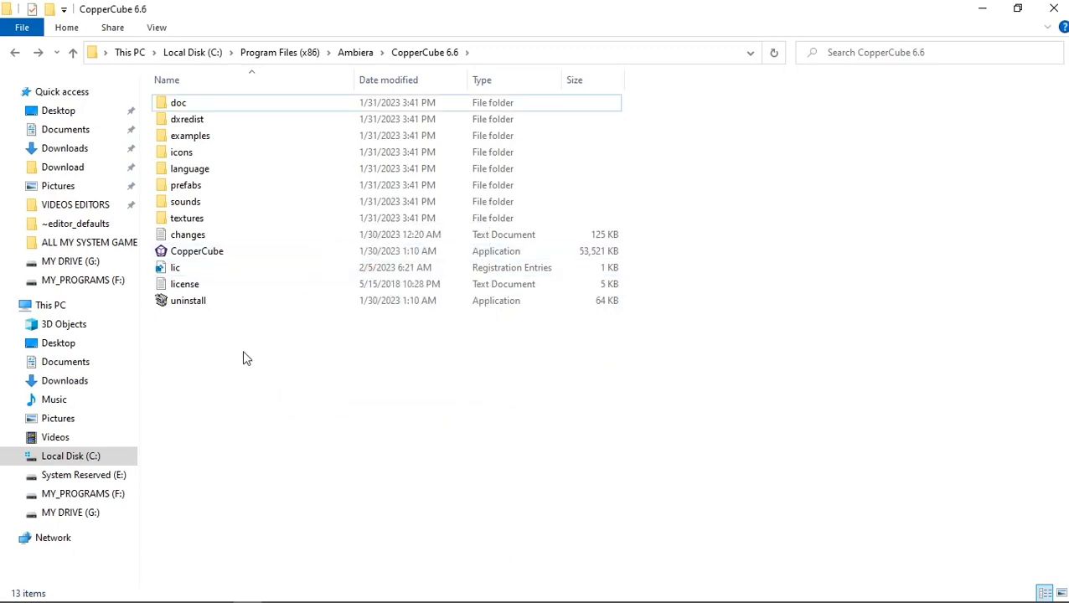
double_click(175, 267)
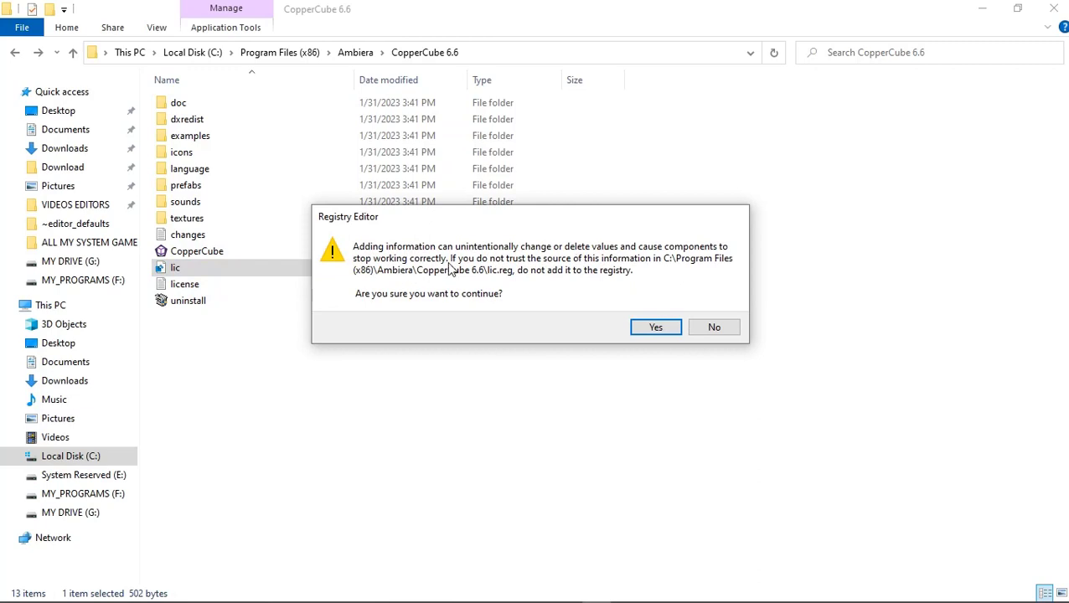
mouse_move(489, 274)
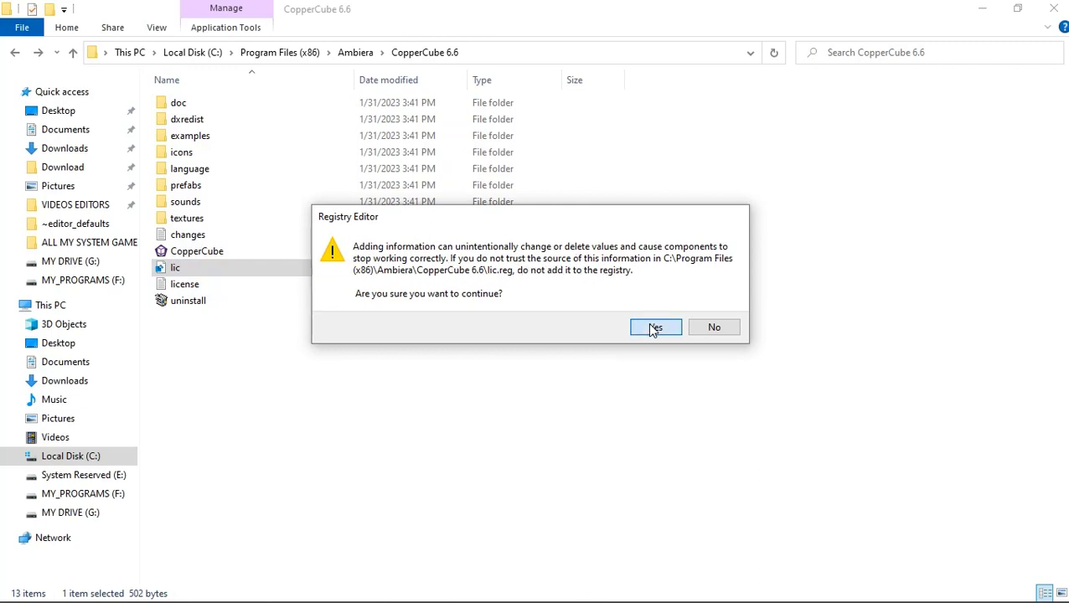
click(655, 327)
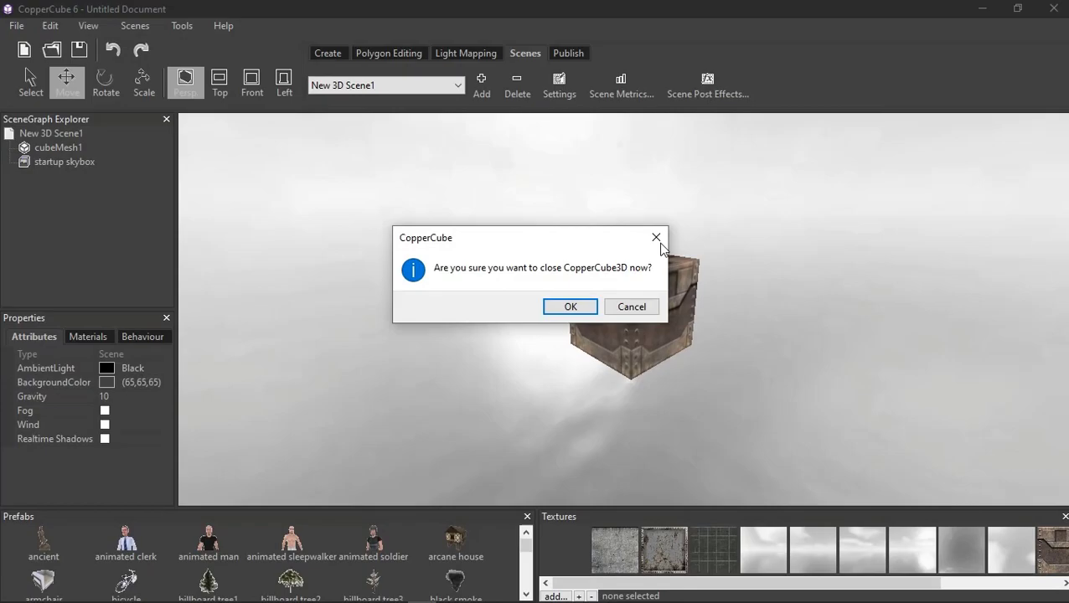
- Restart CopperCube 6 from CopperCube.exe, start a New 3D App, maximize it and show Scenes tools
click(570, 306)
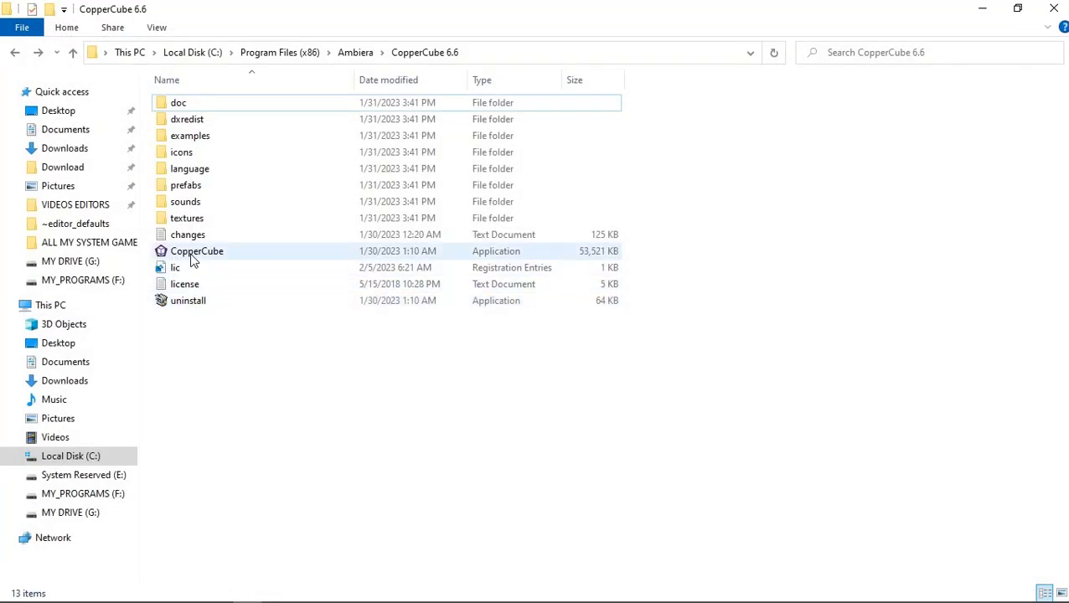
double_click(197, 251)
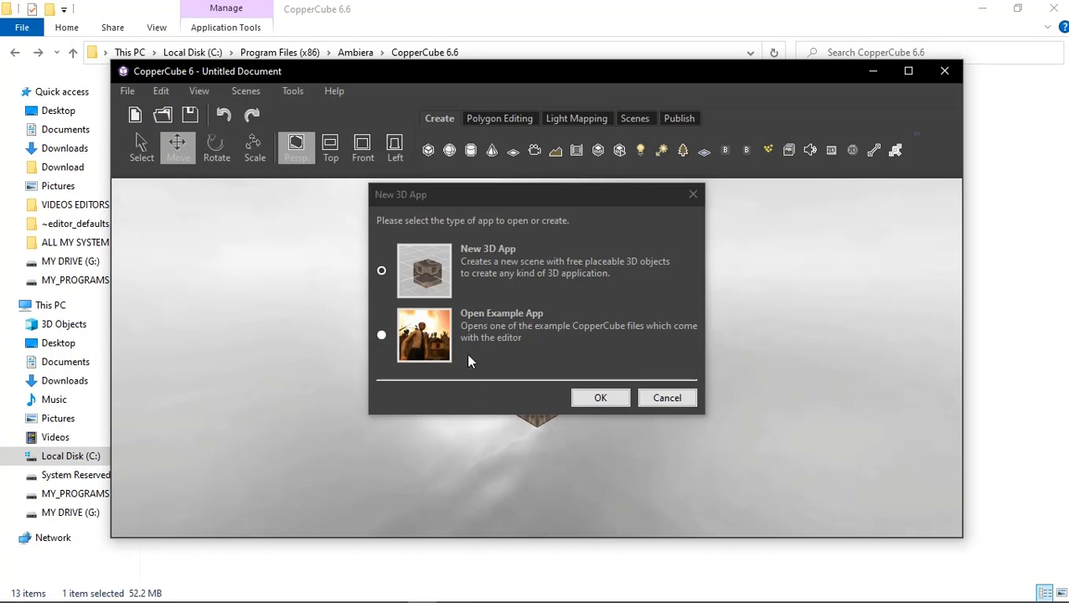
click(600, 397)
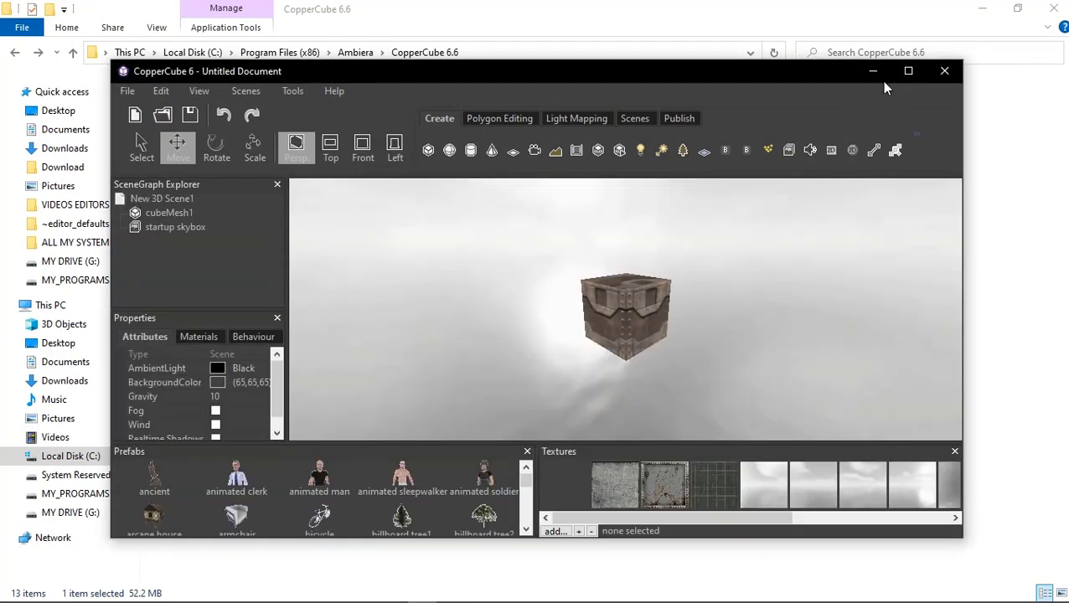
click(908, 70)
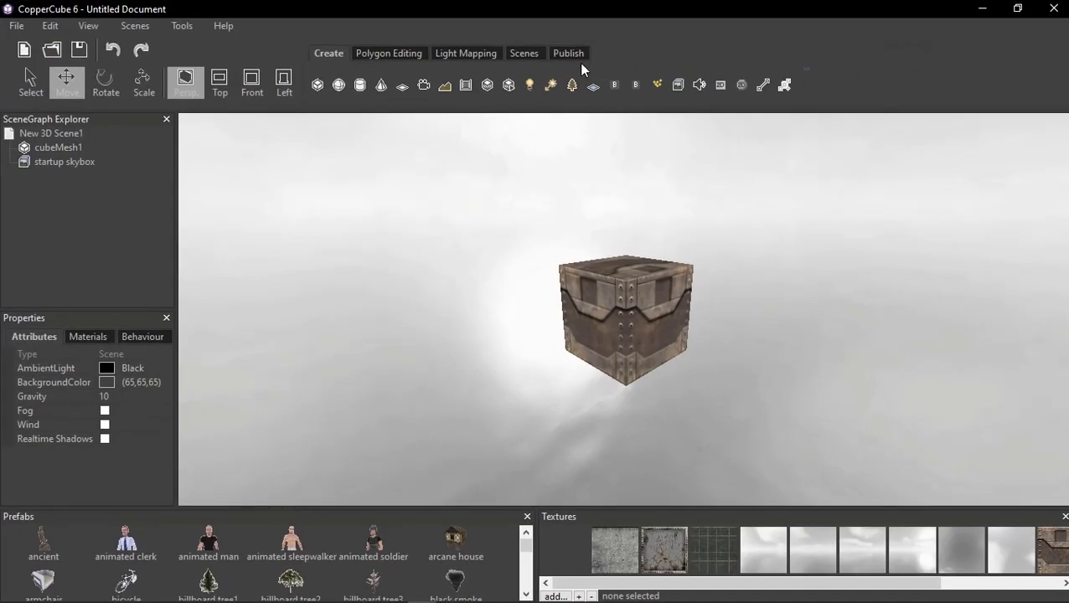
click(524, 53)
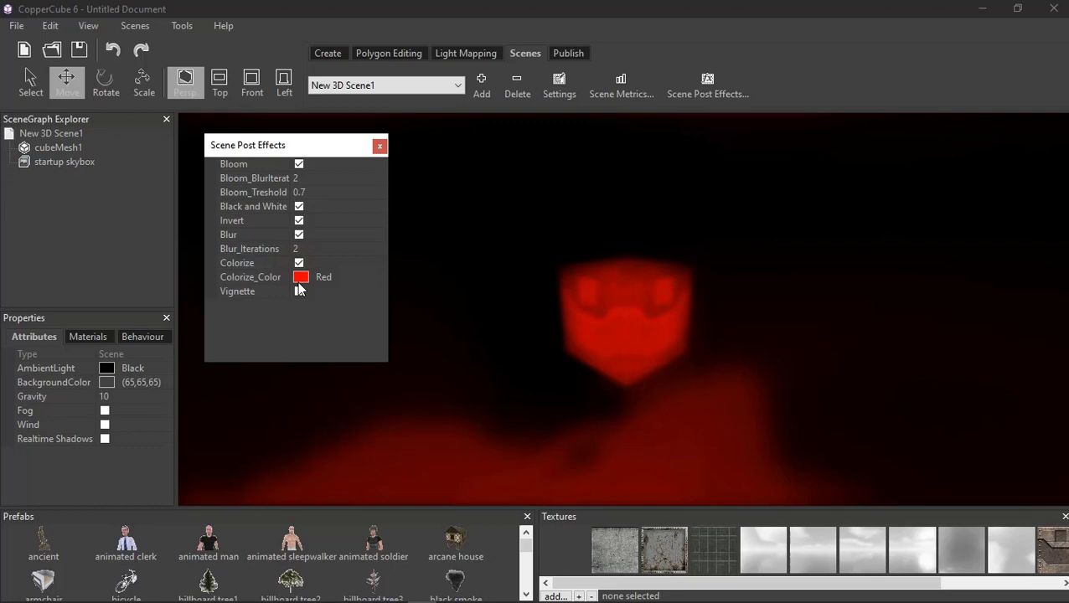
- Enable Vignette, publish the scene as a Windows .exe, then disable Vignette again
click(298, 290)
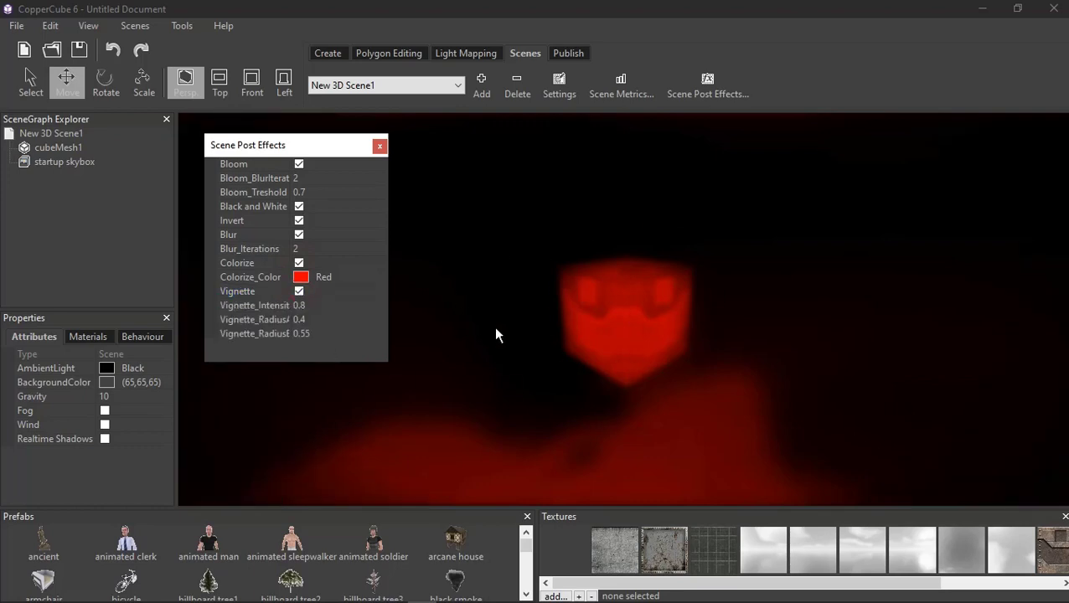
mouse_move(569, 59)
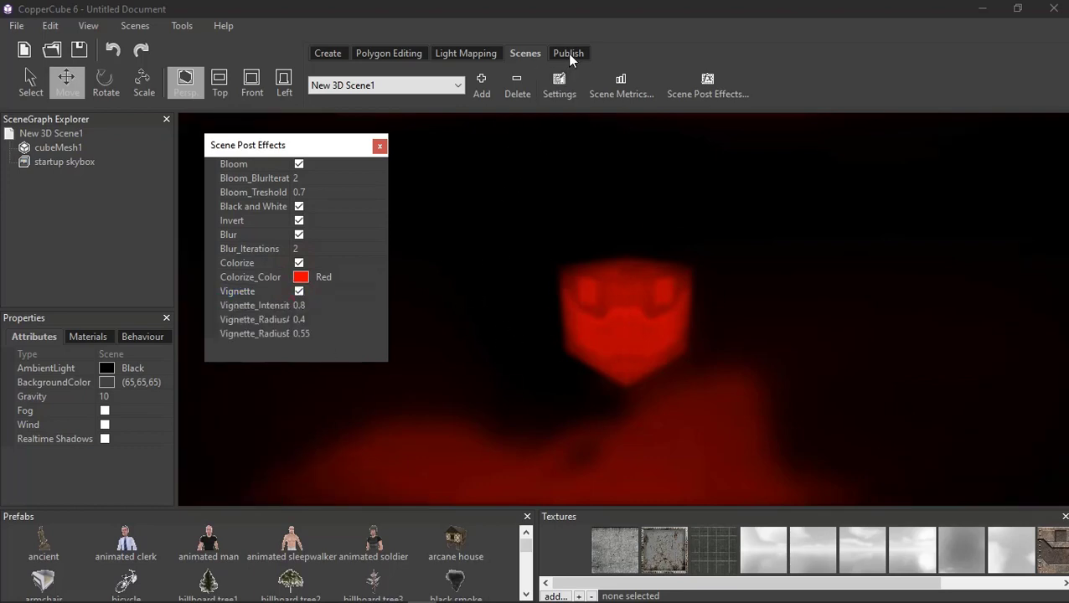
click(568, 52)
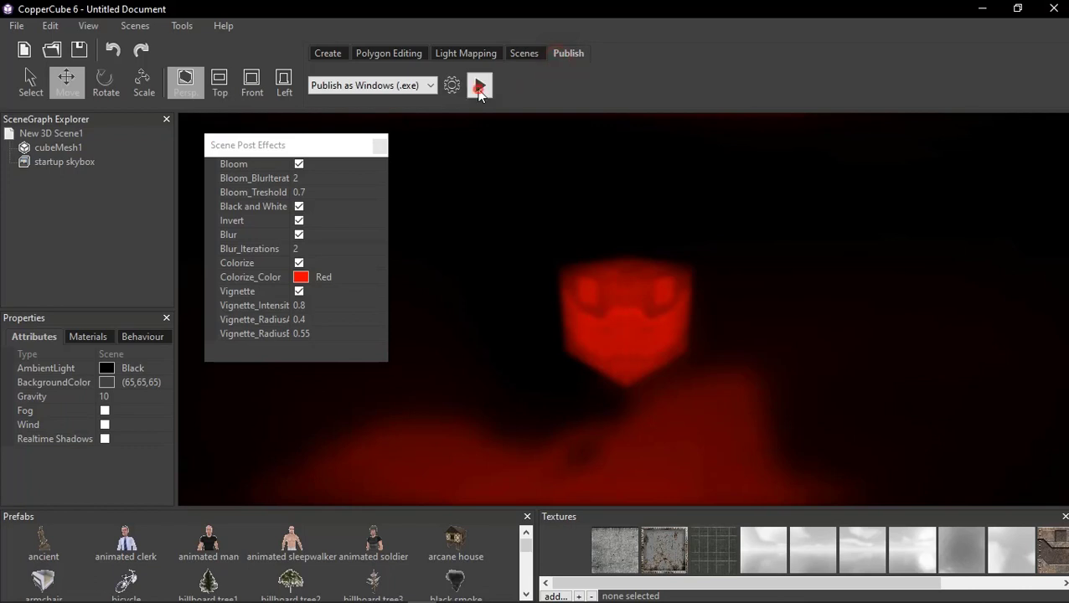
click(479, 85)
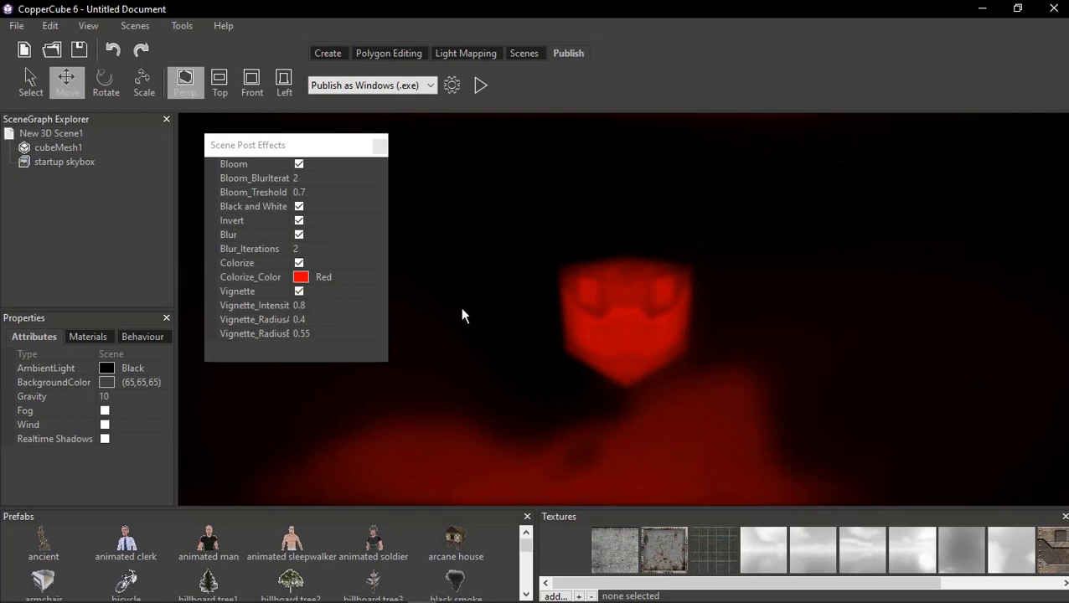
click(299, 291)
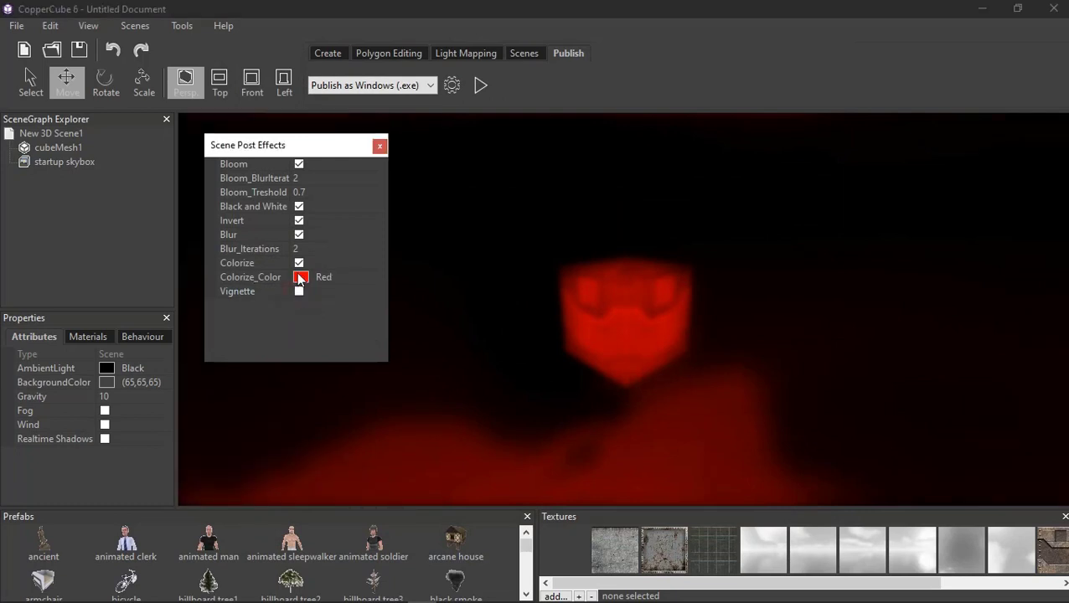
- Untick the Colorize, Blur, Invert and Black and White post effects, keeping only Bloom
click(298, 235)
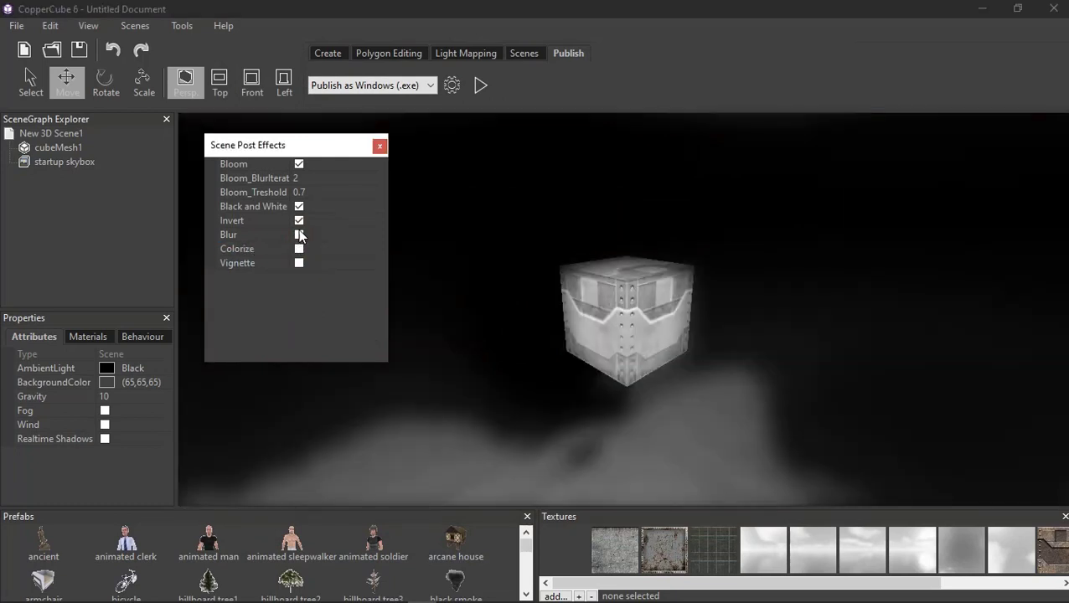
click(299, 206)
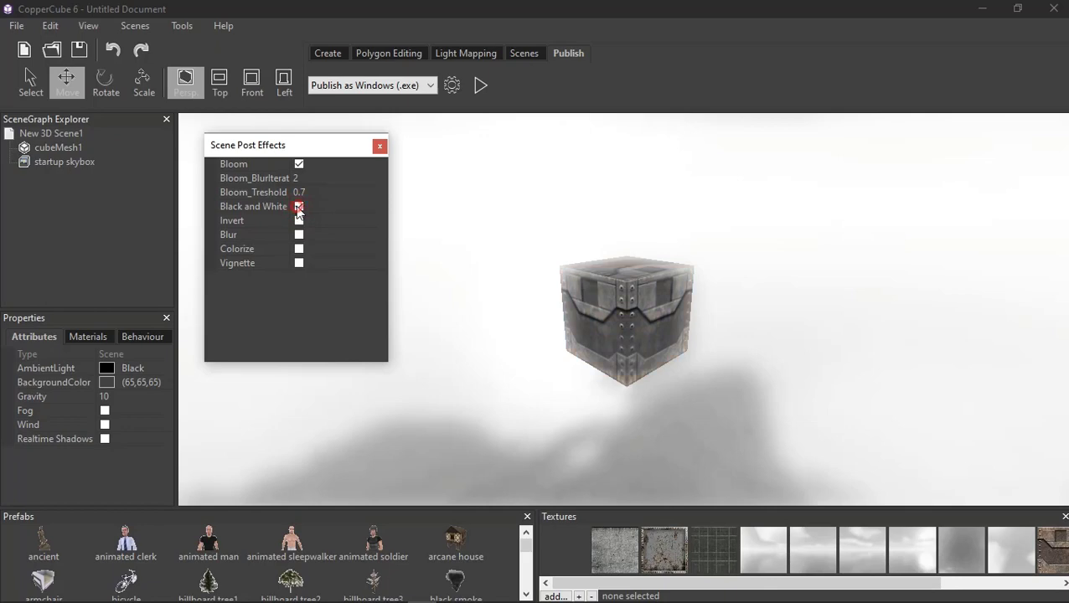
click(299, 206)
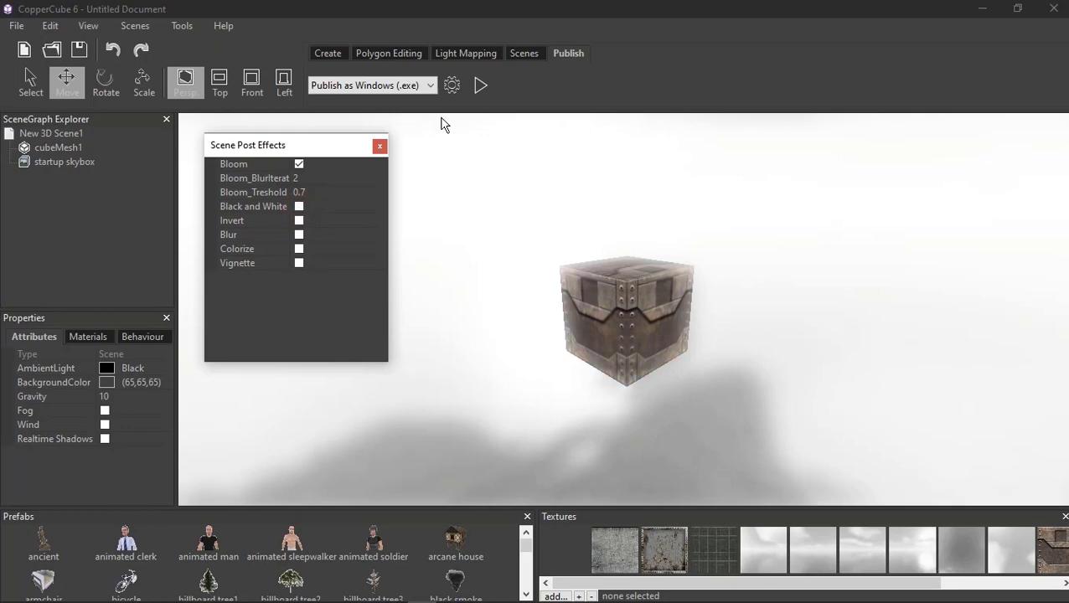
click(480, 84)
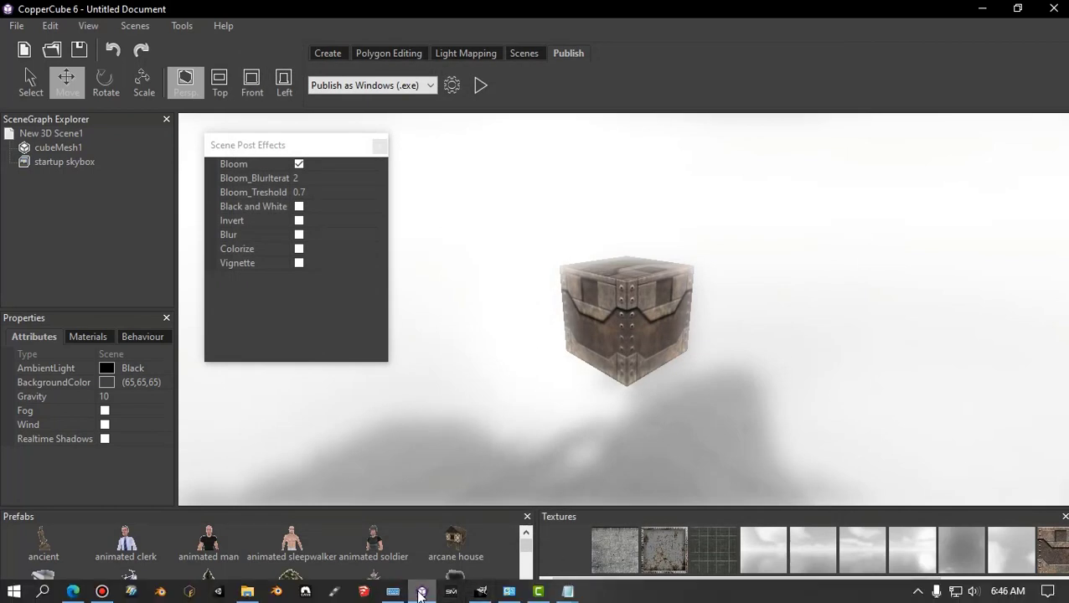
- Open lic.reg in Notepad via Edit, select all its text and move the window down
click(421, 592)
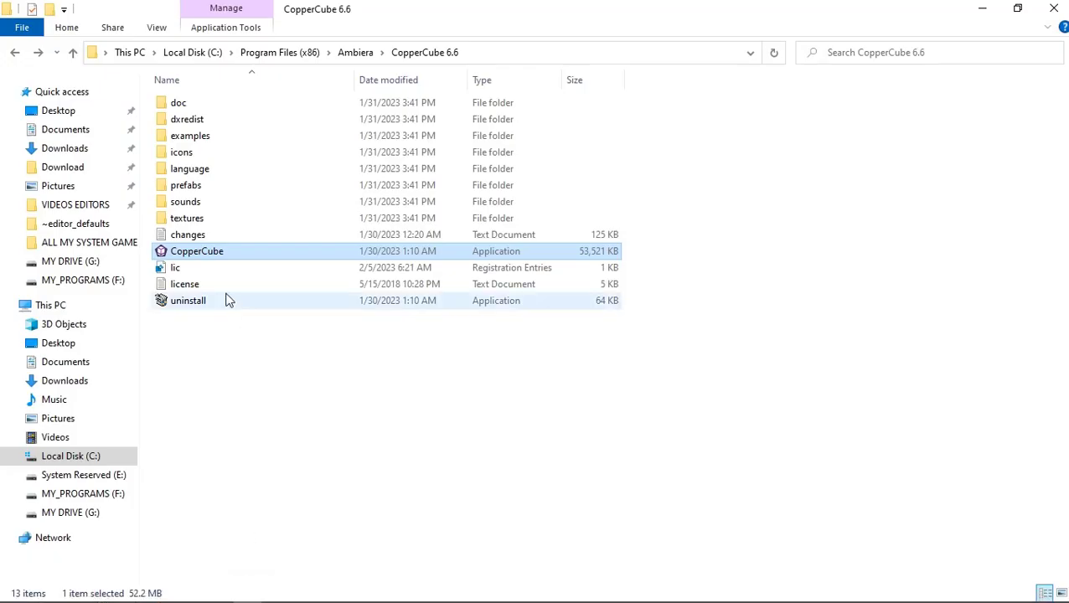
right_click(175, 267)
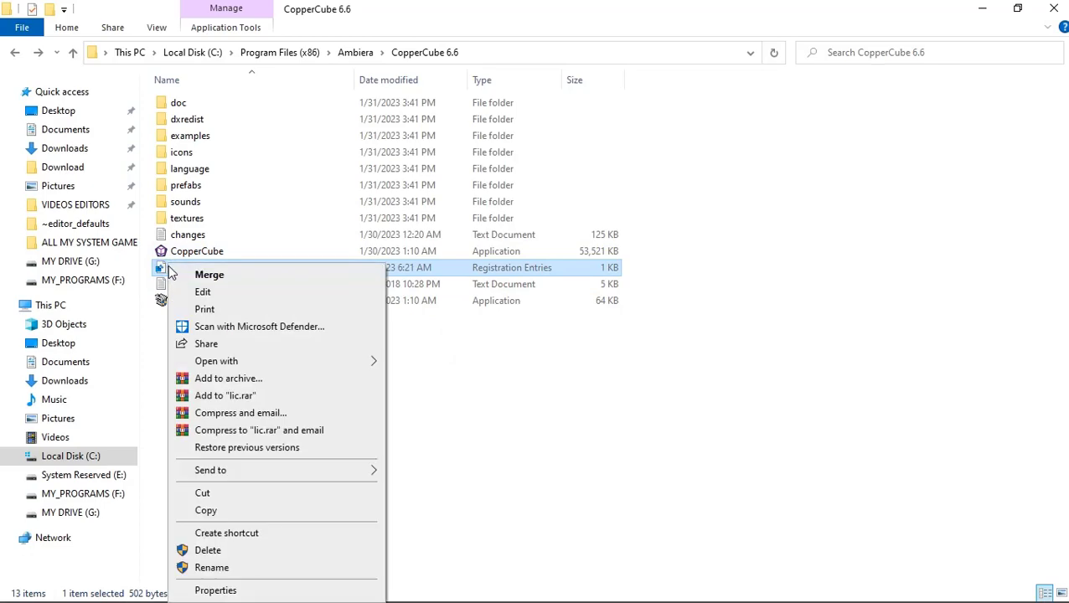
click(203, 291)
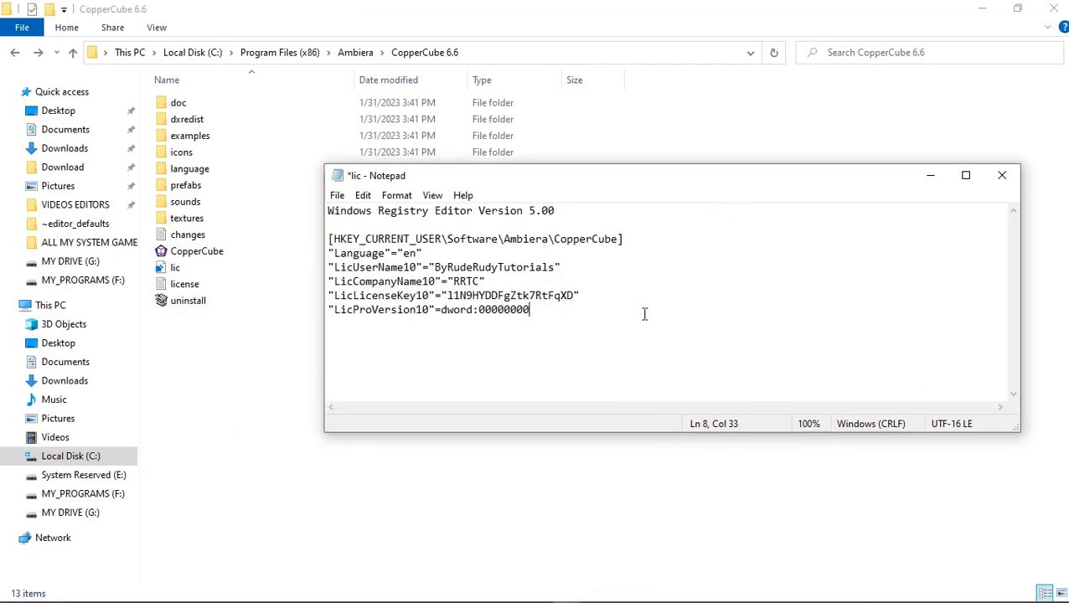
key(ctrl+a)
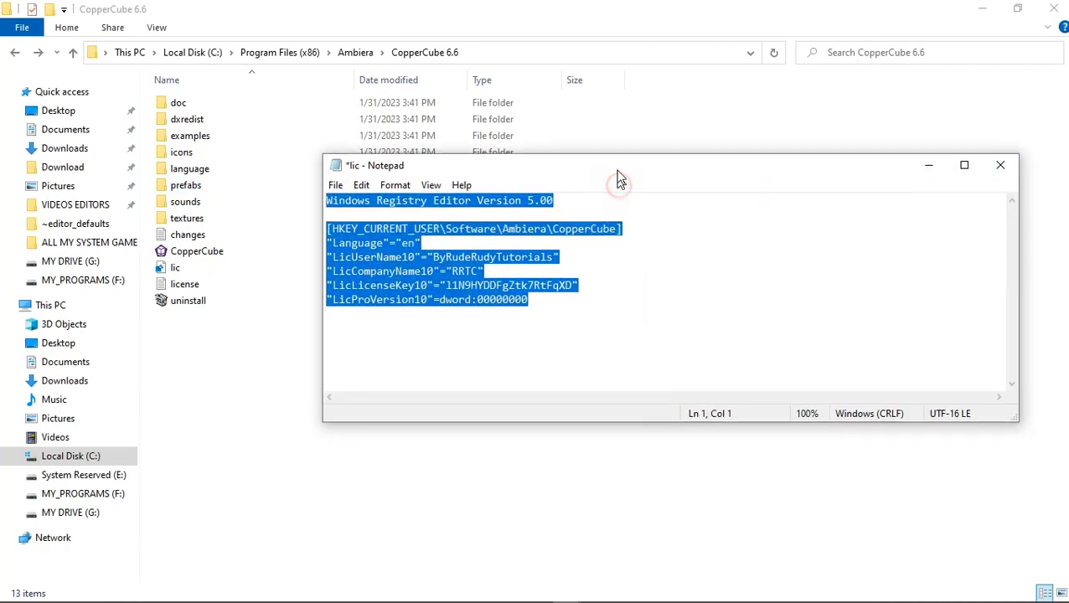
drag(620, 165, 452, 333)
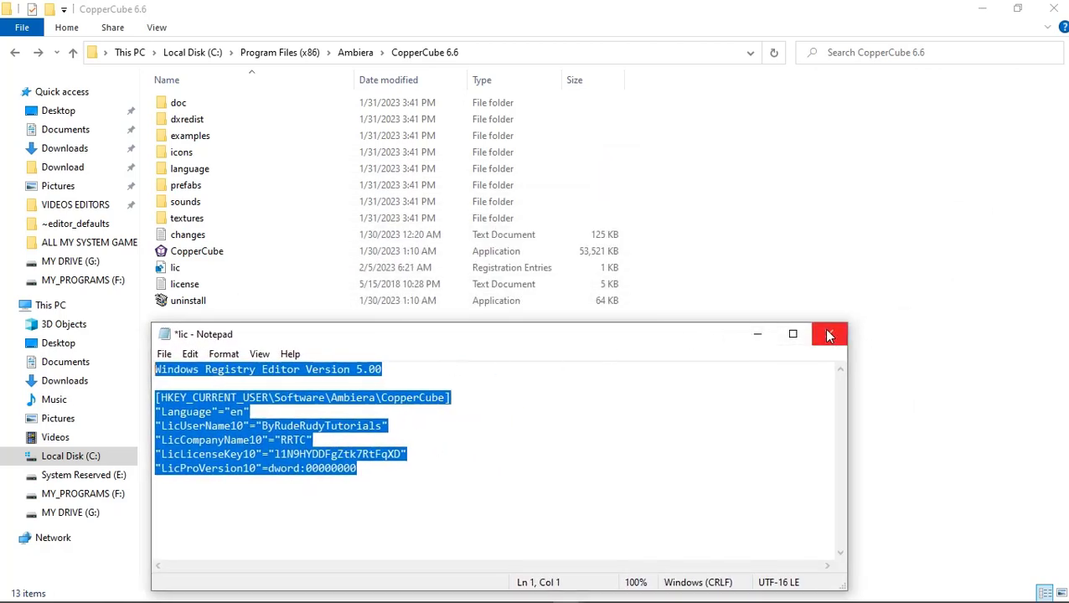
click(164, 354)
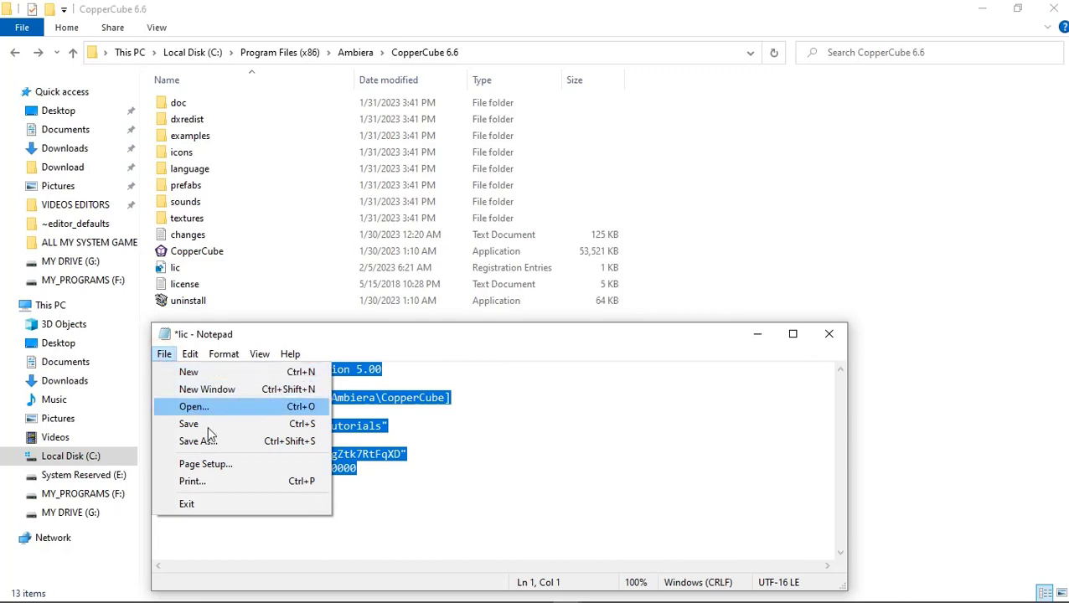
- Abandon saving as lic.reg (All Files), close Notepad without saving, and relaunch CopperCube
click(197, 440)
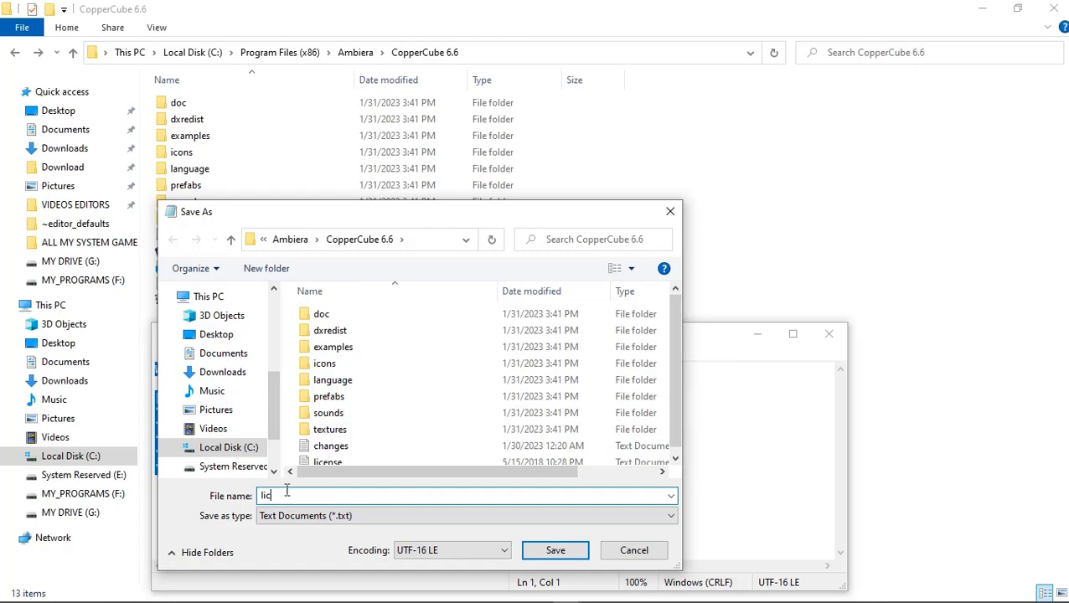
text(.)
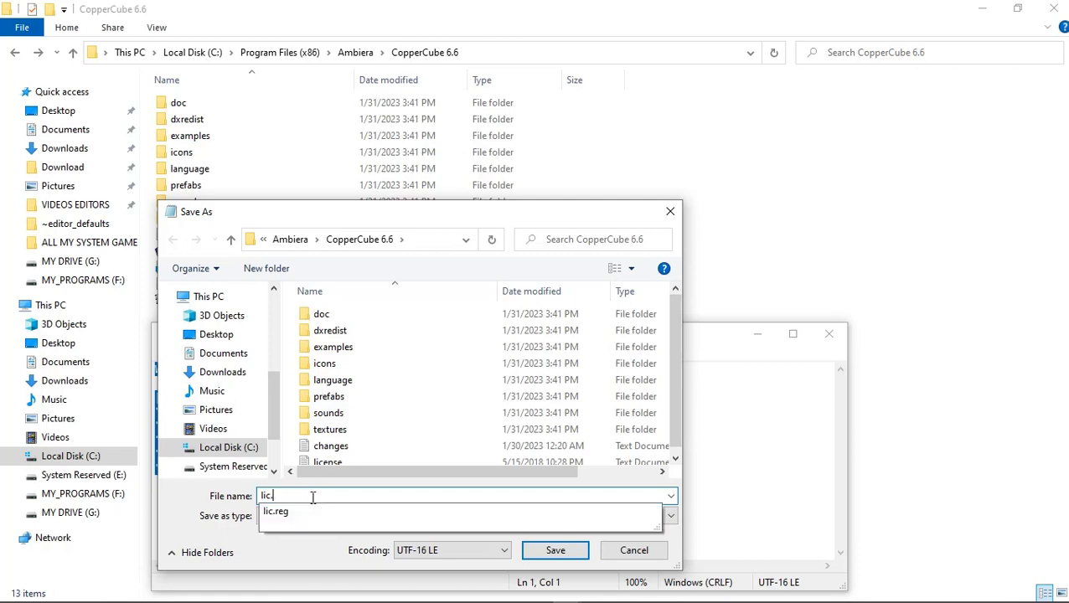
text(reg)
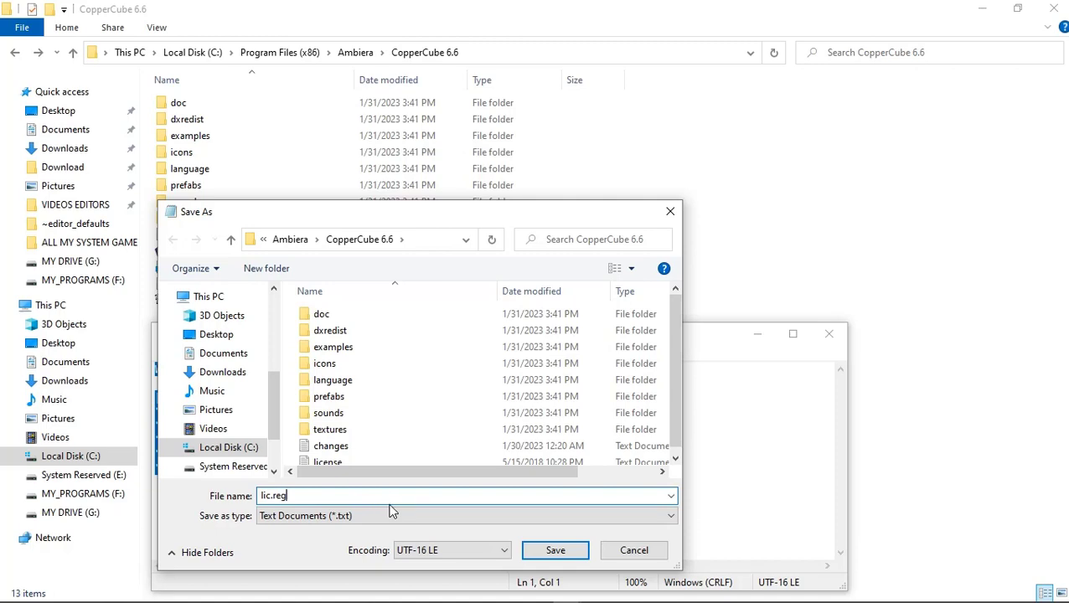
click(467, 516)
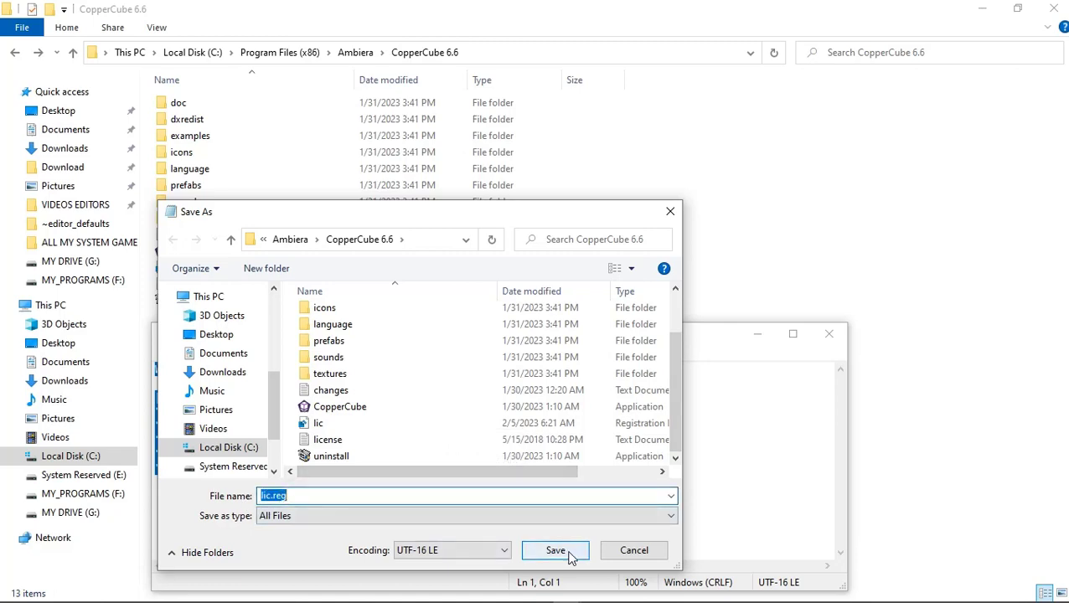
mouse_move(634, 551)
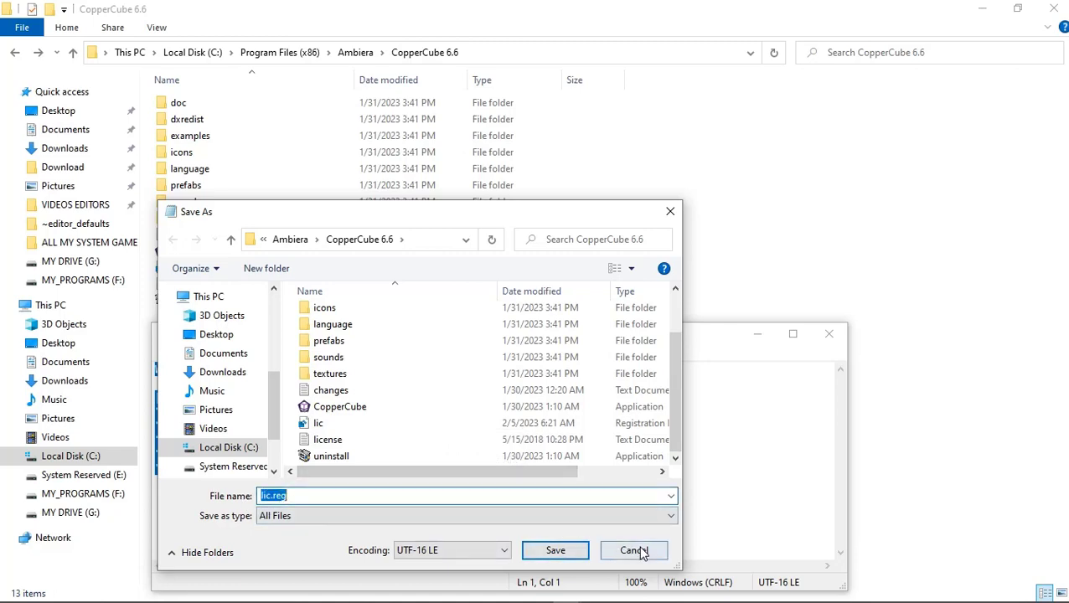
click(556, 550)
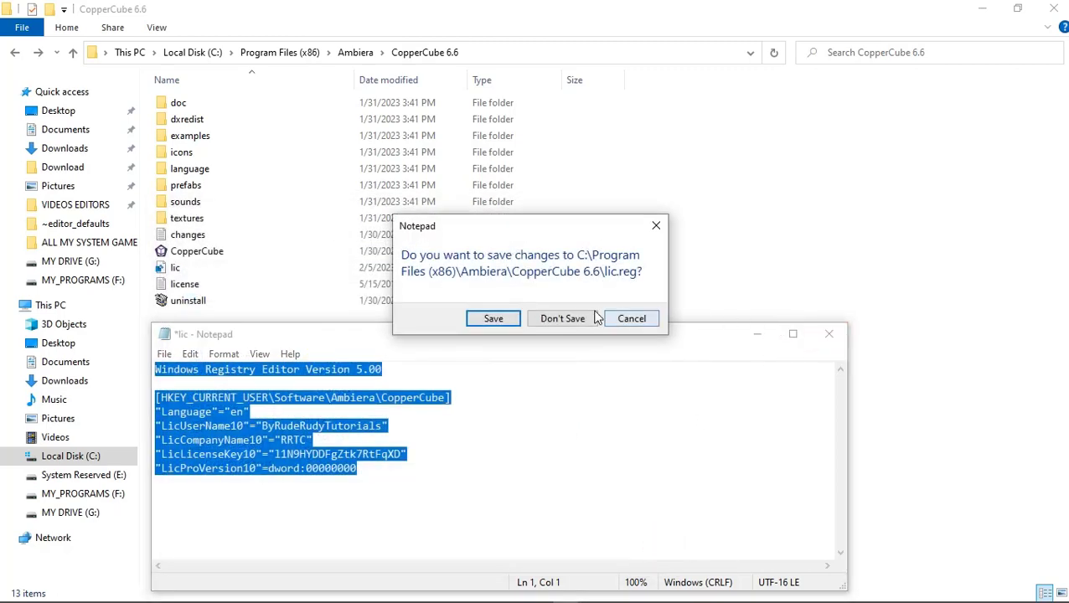
click(562, 319)
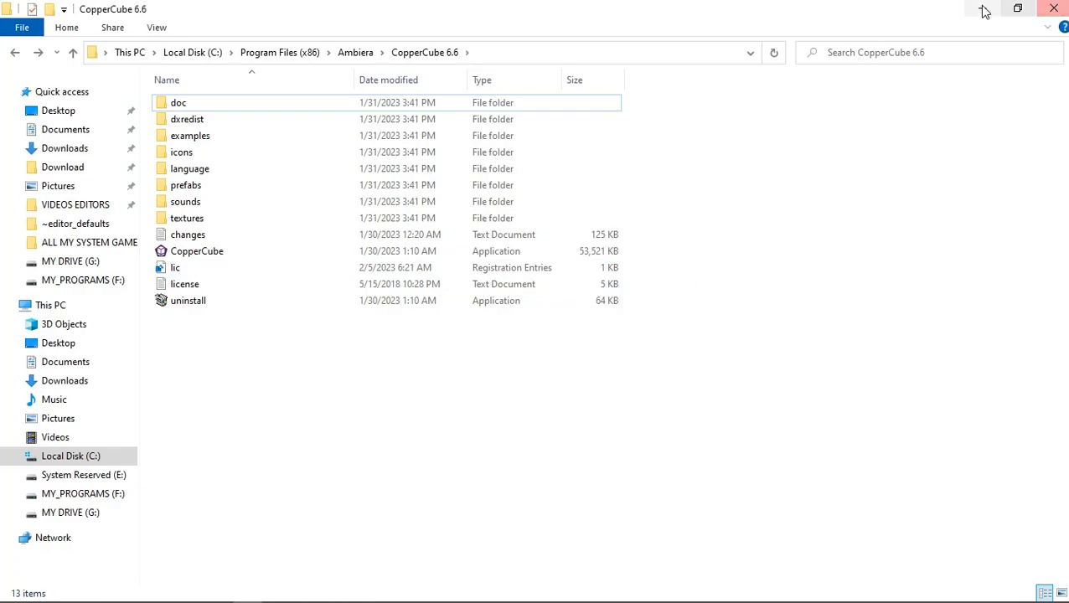
double_click(197, 251)
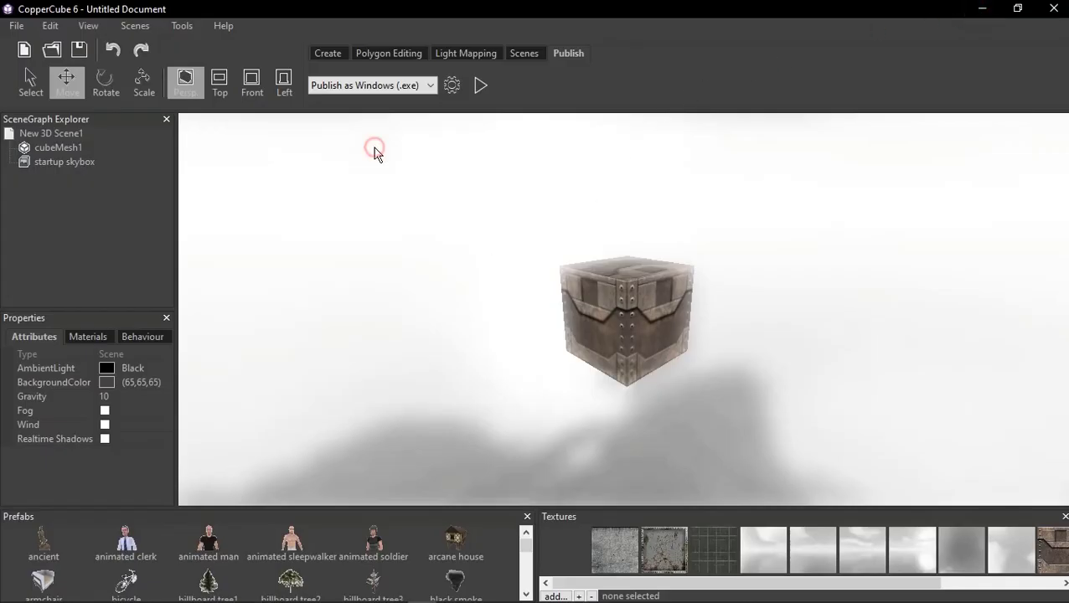